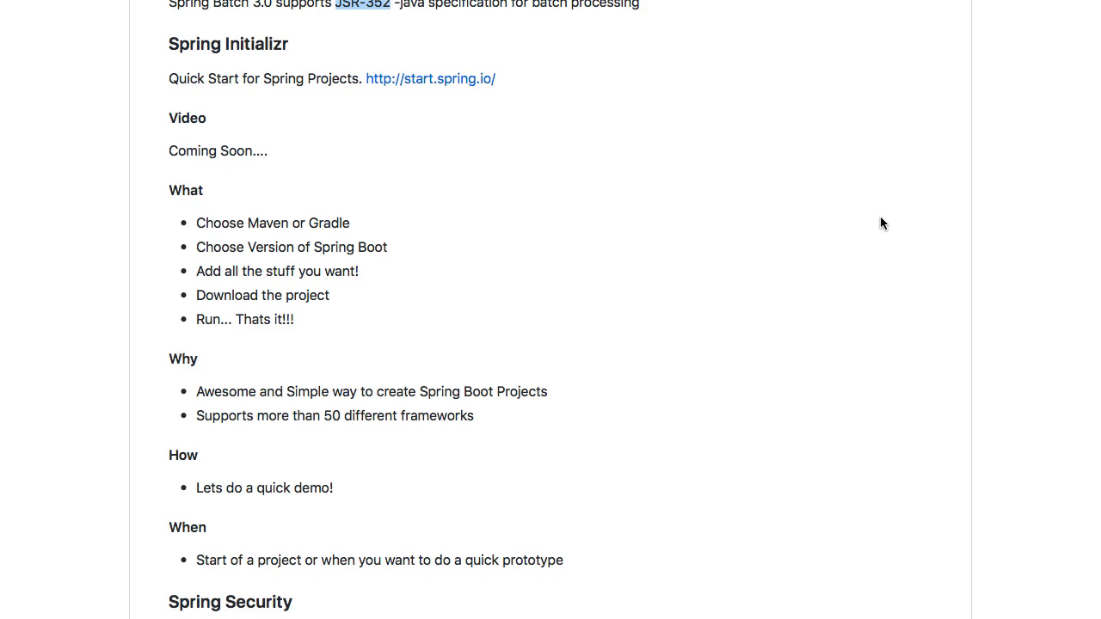
{"action": "mouse_move", "coordinate": [812, 169]}
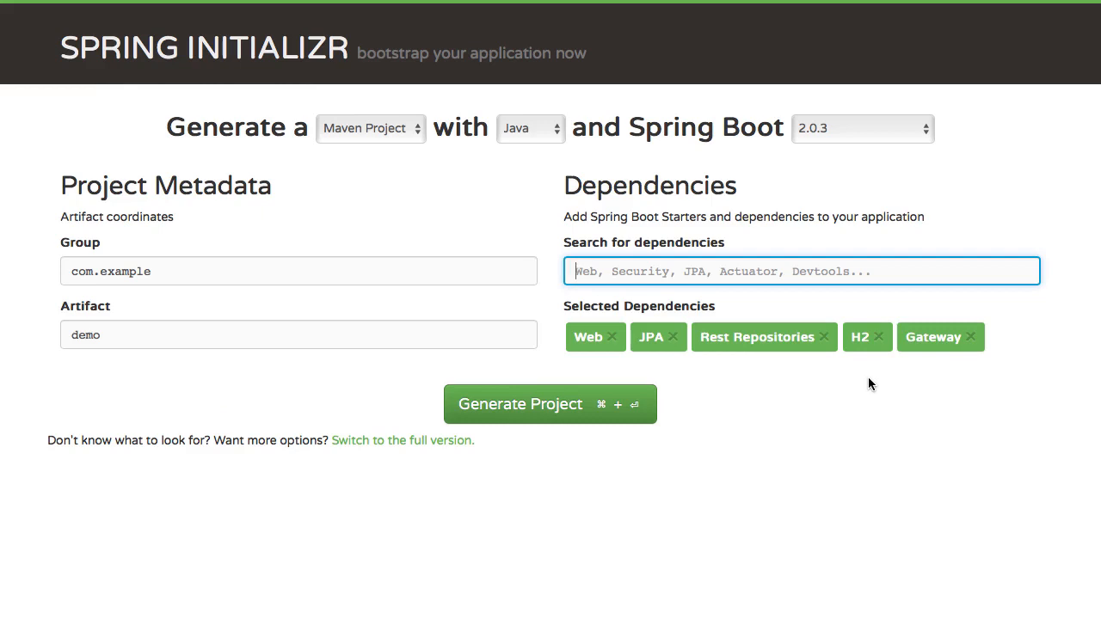
- Remove Web and JPA from the selected dependencies, leaving only Gateway
{"action": "type", "text": "web"}
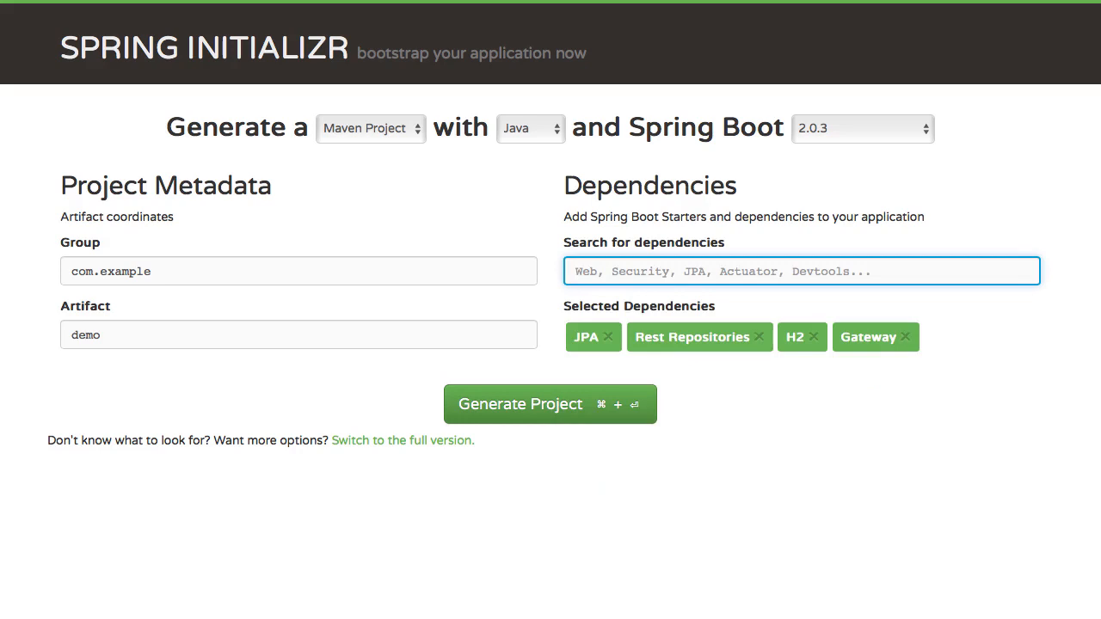
{"action": "type", "text": "jpa"}
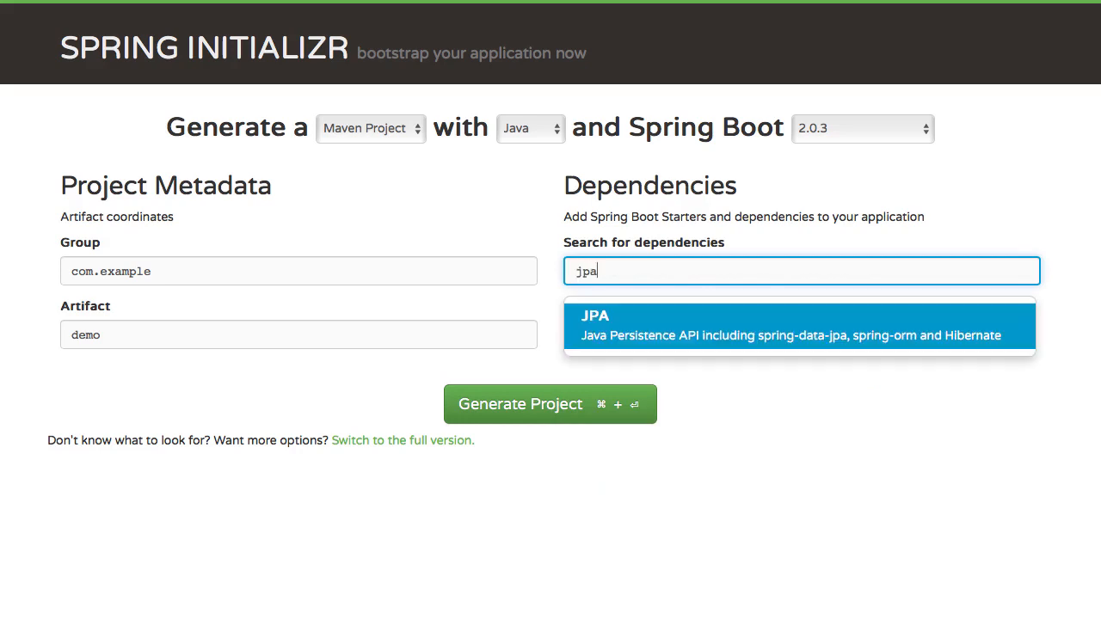
{"action": "left_click", "coordinate": [593, 325]}
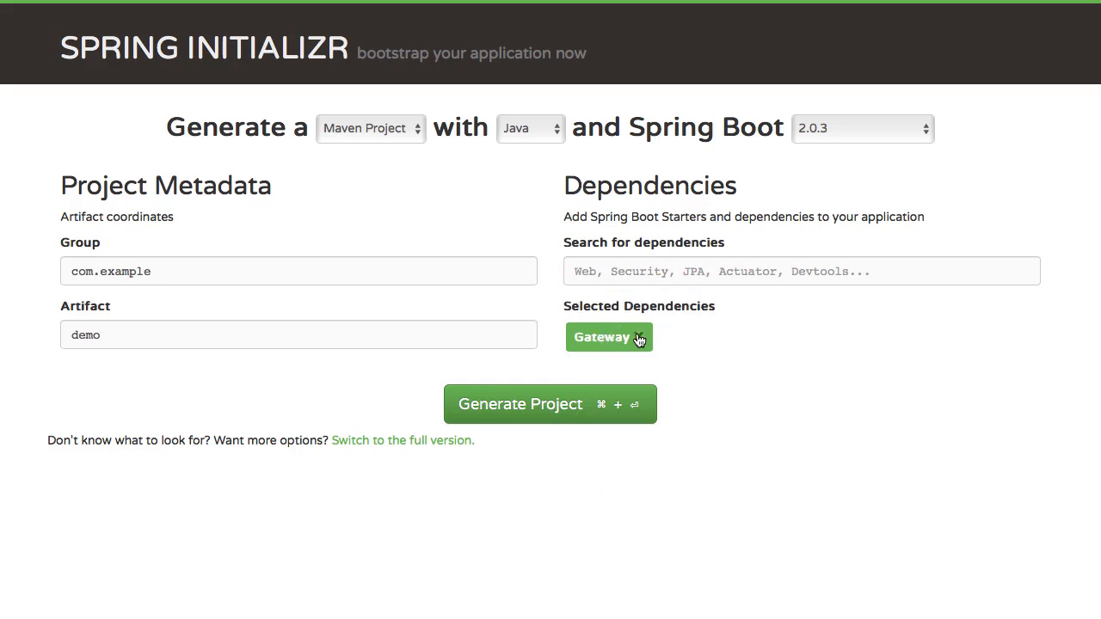
- Add Web and DevTools back by searching 'web' and 'de' in the dependency box
{"action": "type", "text": "web"}
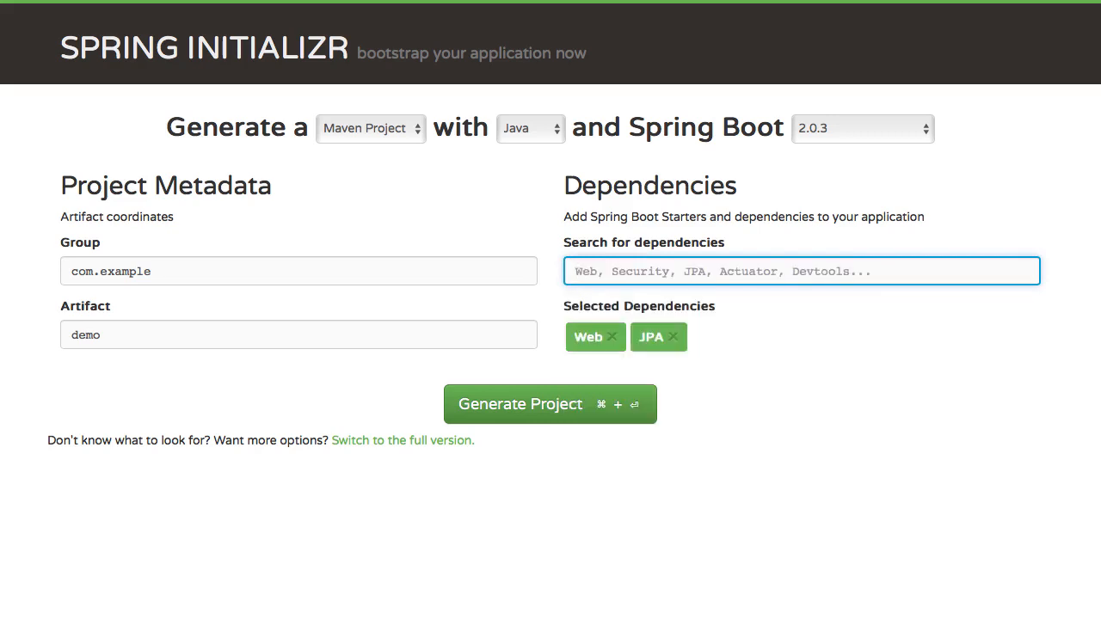
{"action": "type", "text": "de"}
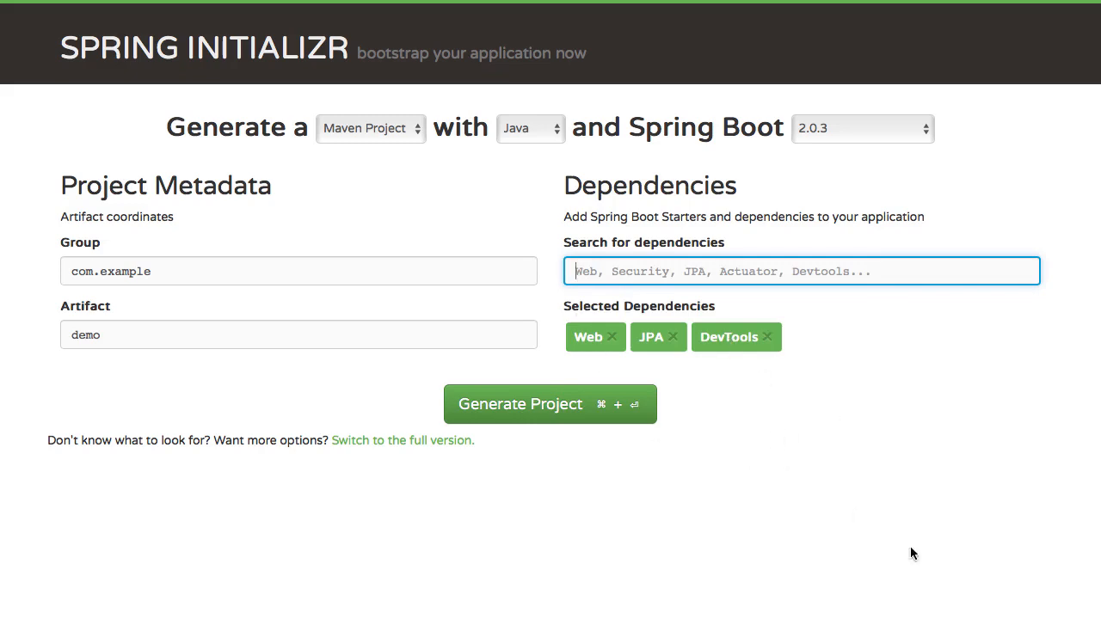
{"action": "mouse_move", "coordinate": [736, 477]}
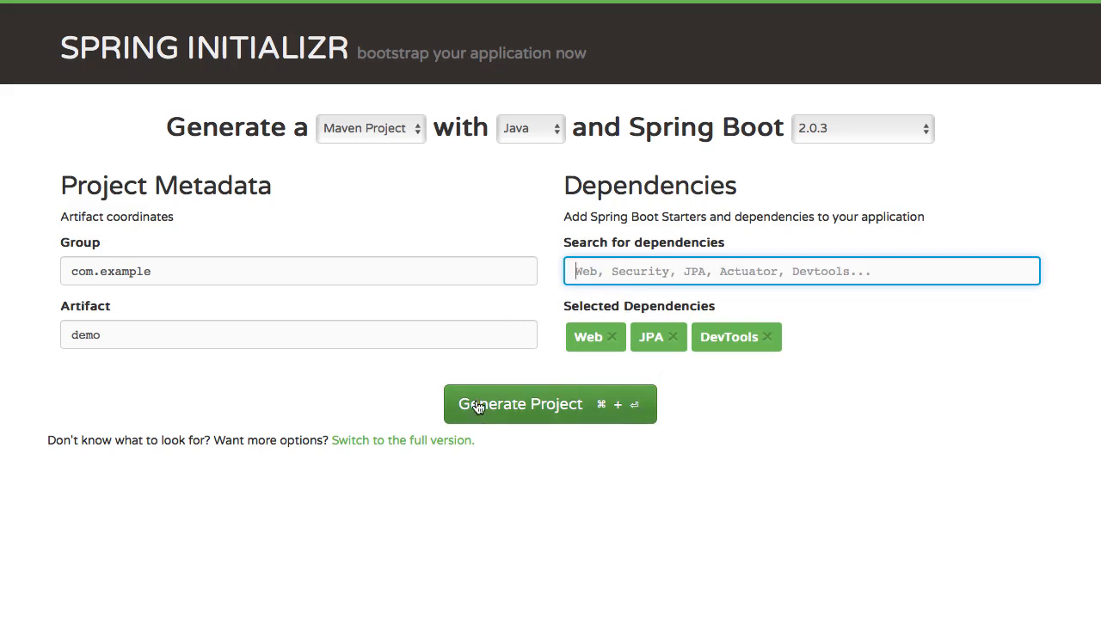
{"action": "mouse_move", "coordinate": [434, 346]}
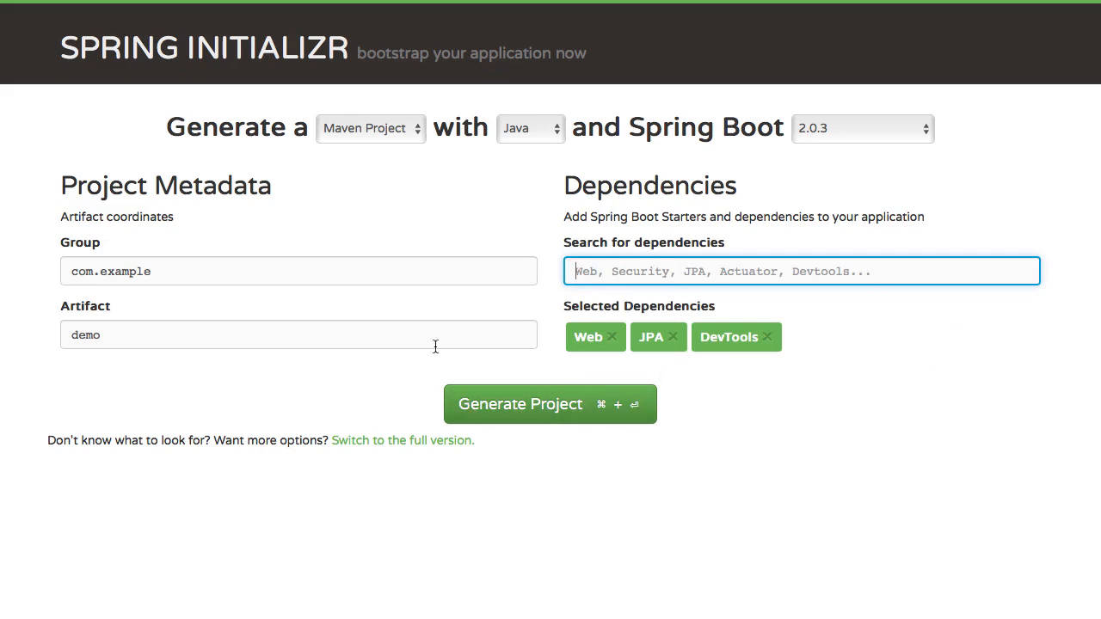
{"action": "mouse_move", "coordinate": [628, 480]}
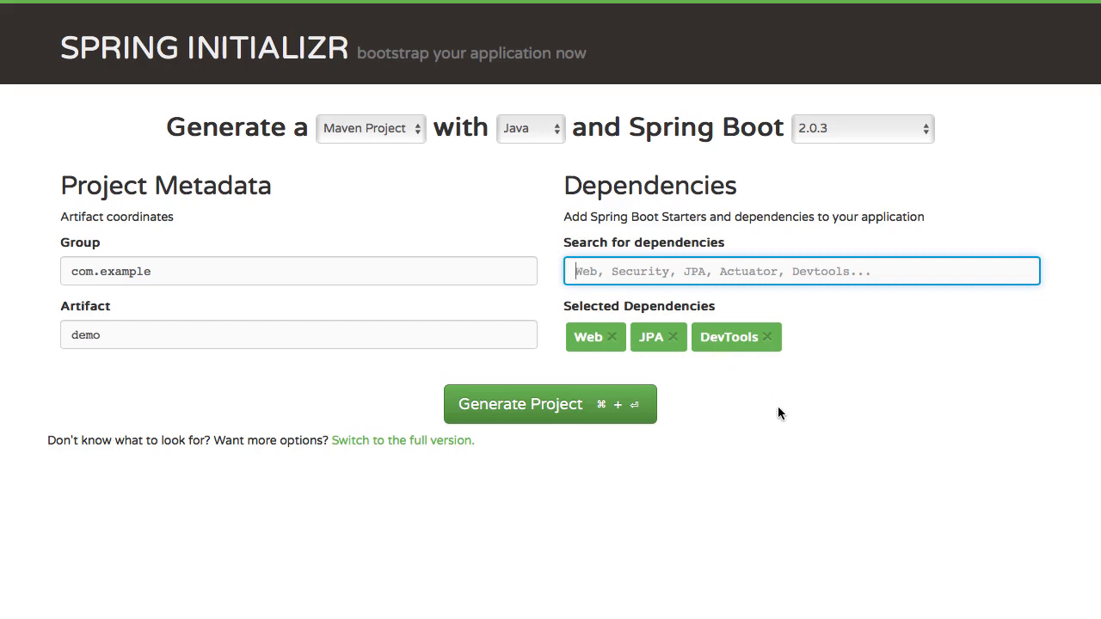
{"action": "mouse_move", "coordinate": [850, 578]}
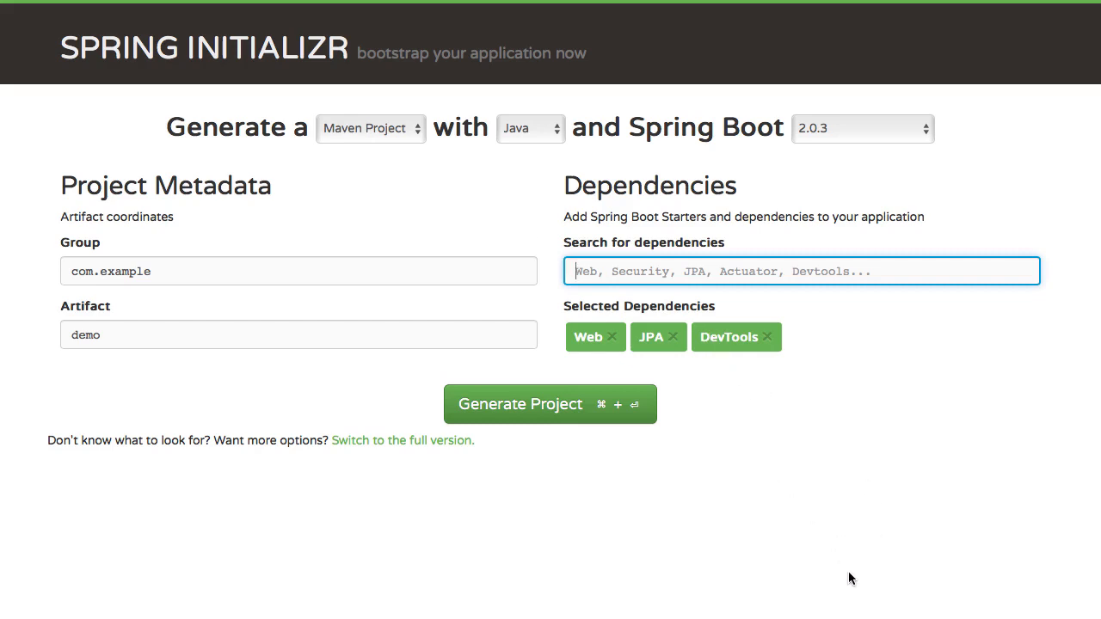
{"action": "mouse_move", "coordinate": [654, 551]}
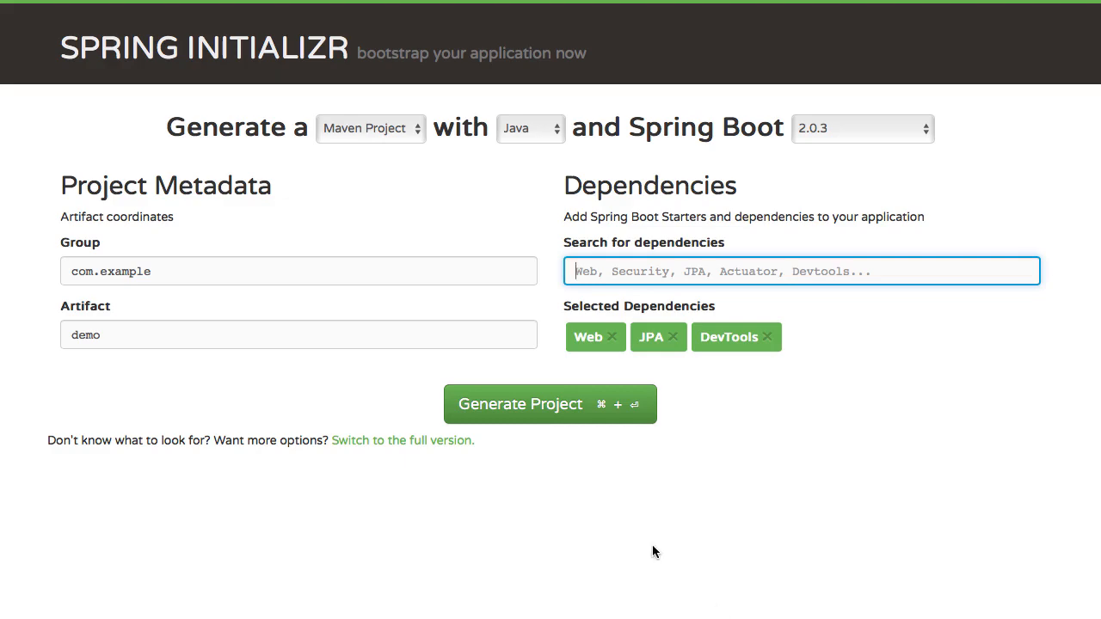
{"action": "mouse_move", "coordinate": [402, 441]}
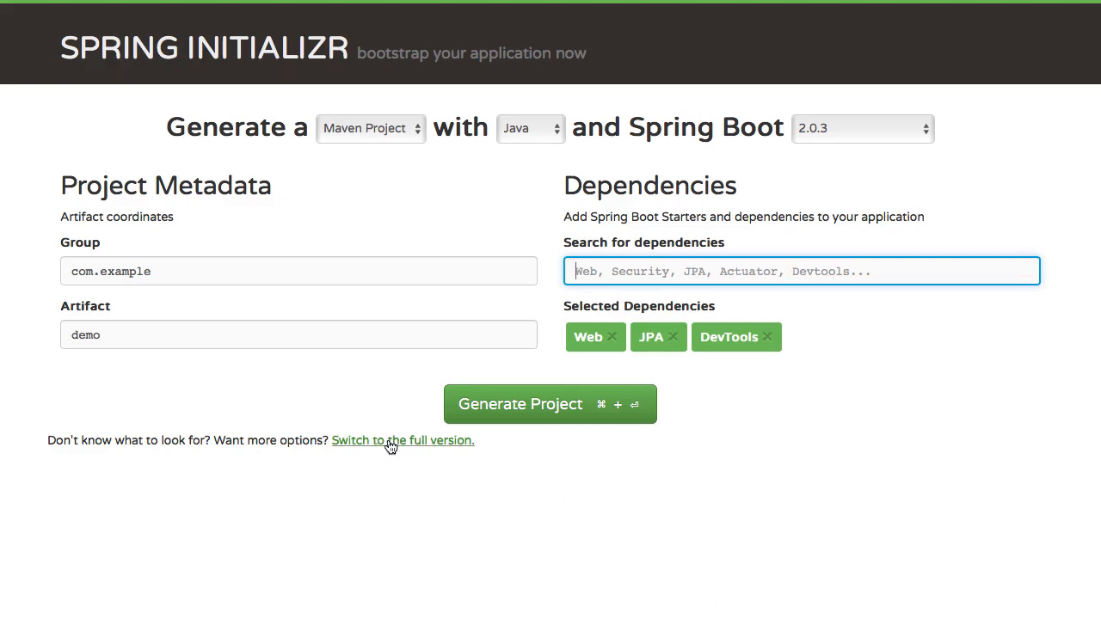
- Switch to the full version and scroll through the categorized dependency checkboxes with DevTools and Web checked
{"action": "left_click", "coordinate": [403, 440]}
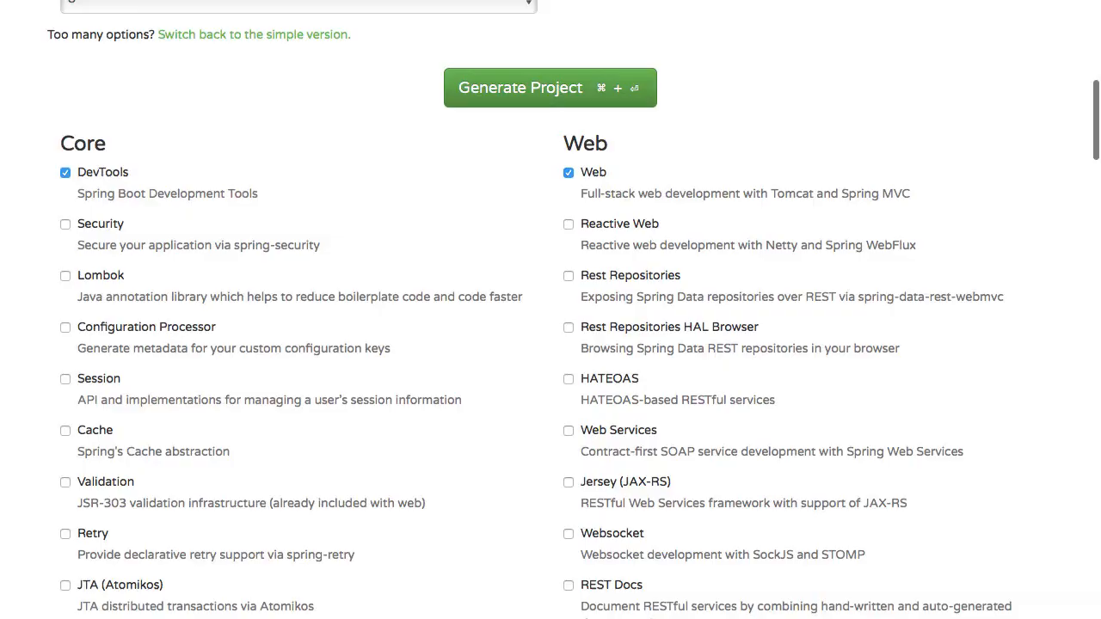
{"action": "scroll", "scroll_direction": "down", "scroll_amount": 3}
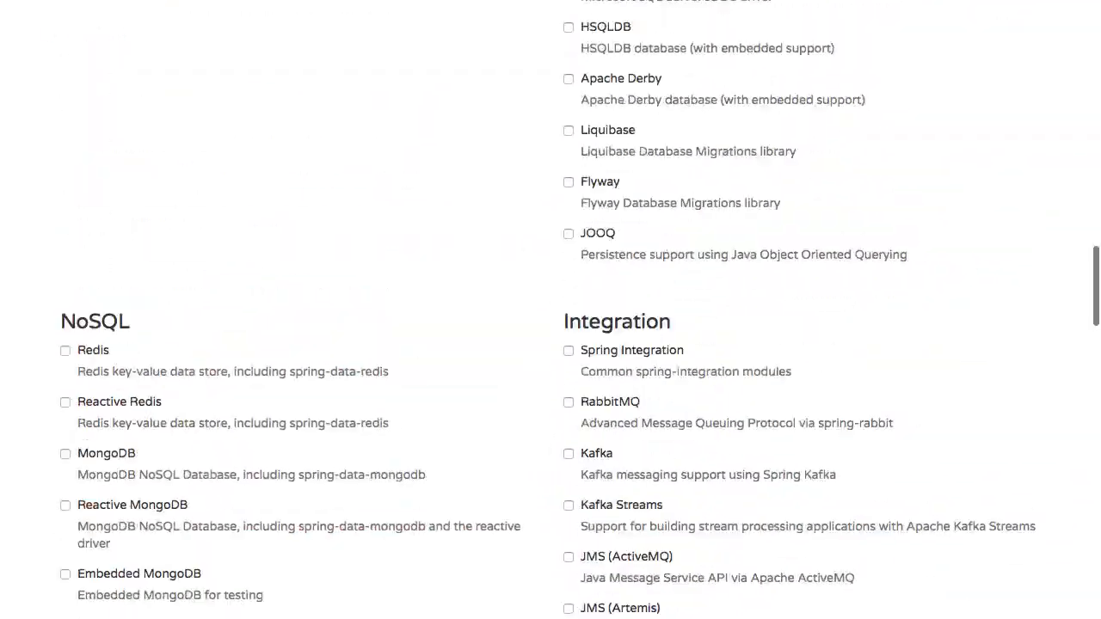
{"action": "scroll", "scroll_direction": "up", "scroll_amount": 3}
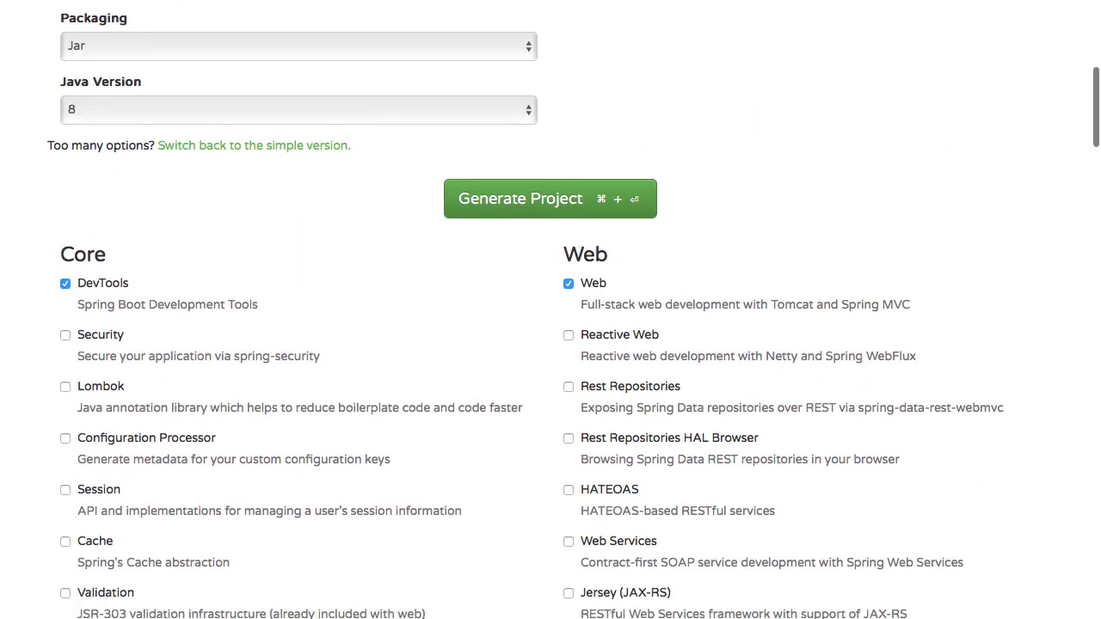
{"action": "scroll", "scroll_direction": "down", "scroll_amount": 3}
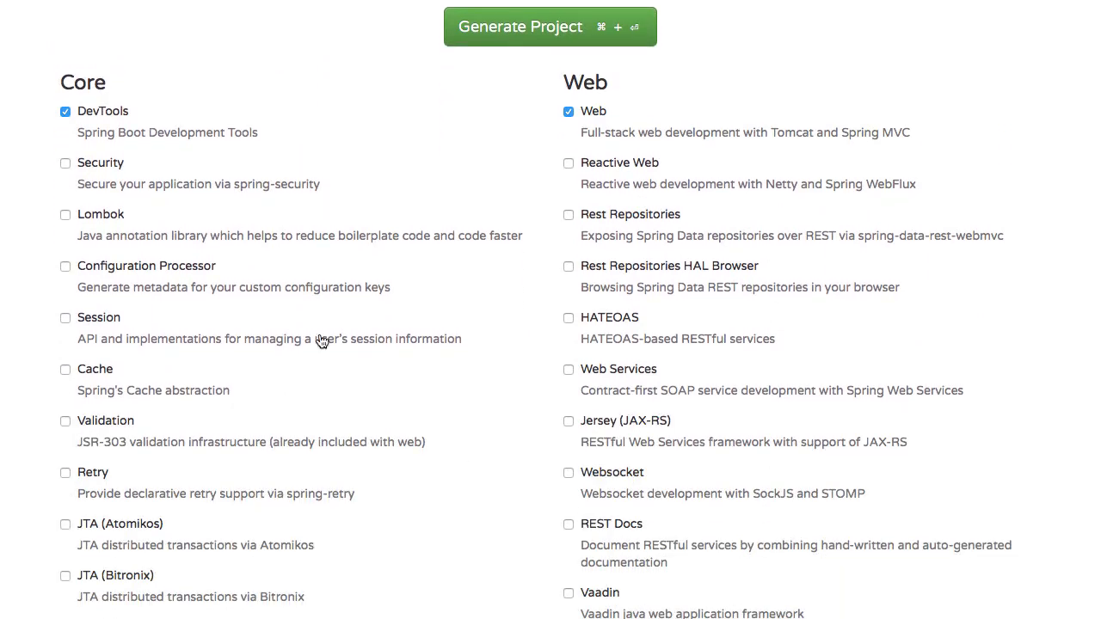
{"action": "mouse_move", "coordinate": [152, 199]}
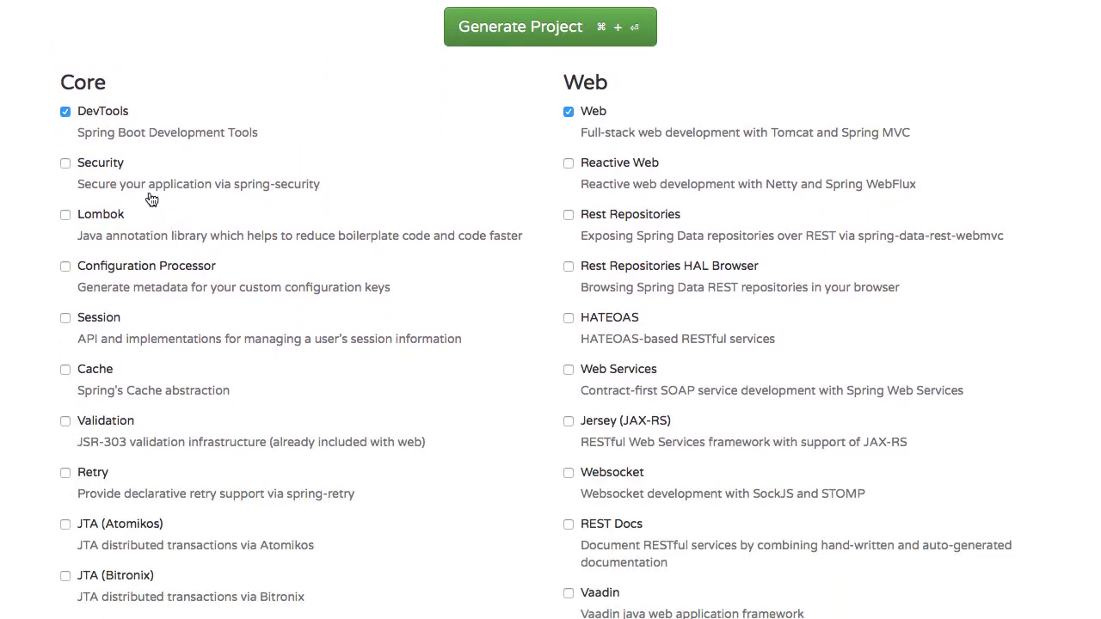
{"action": "scroll", "scroll_direction": "down", "scroll_amount": 3}
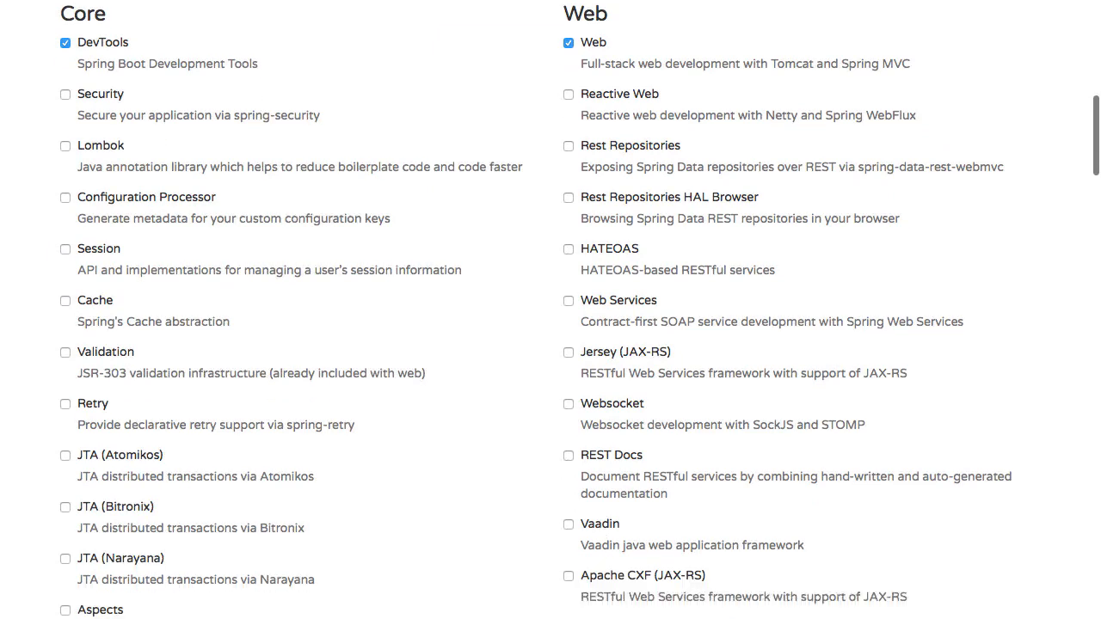
{"action": "scroll", "scroll_direction": "down", "scroll_amount": 3}
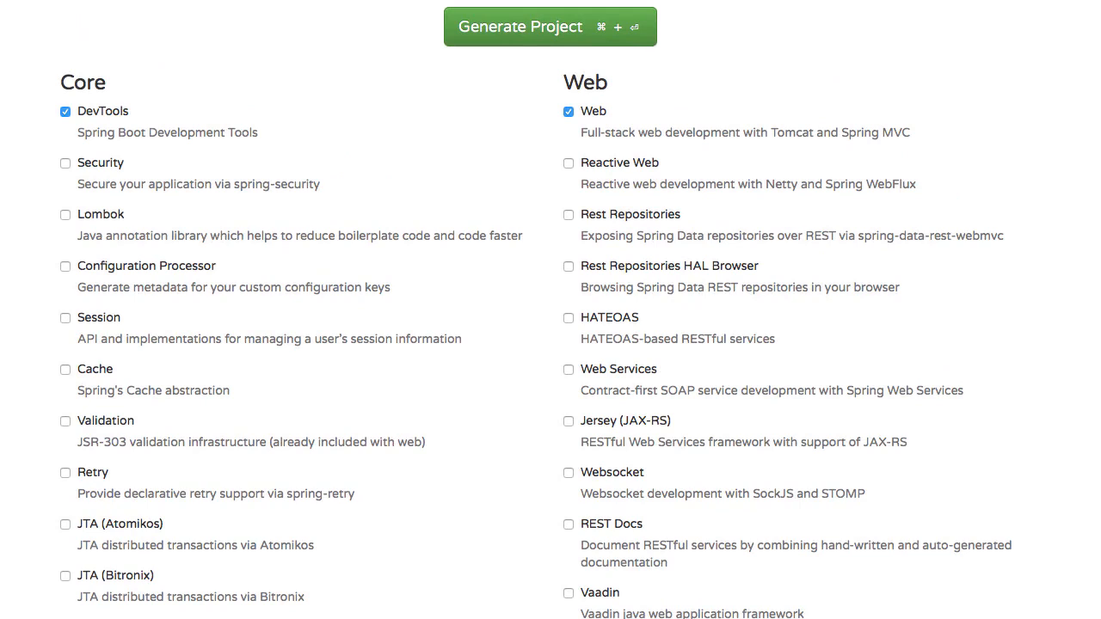
{"action": "scroll", "scroll_direction": "down", "scroll_amount": 3}
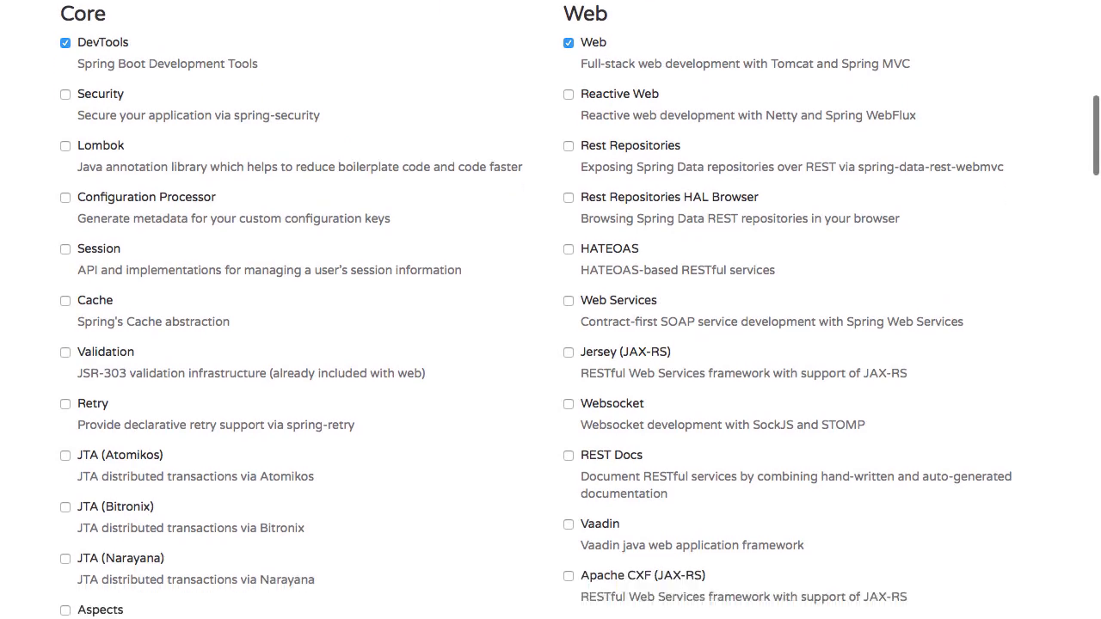
{"action": "scroll", "scroll_direction": "down", "scroll_amount": 3}
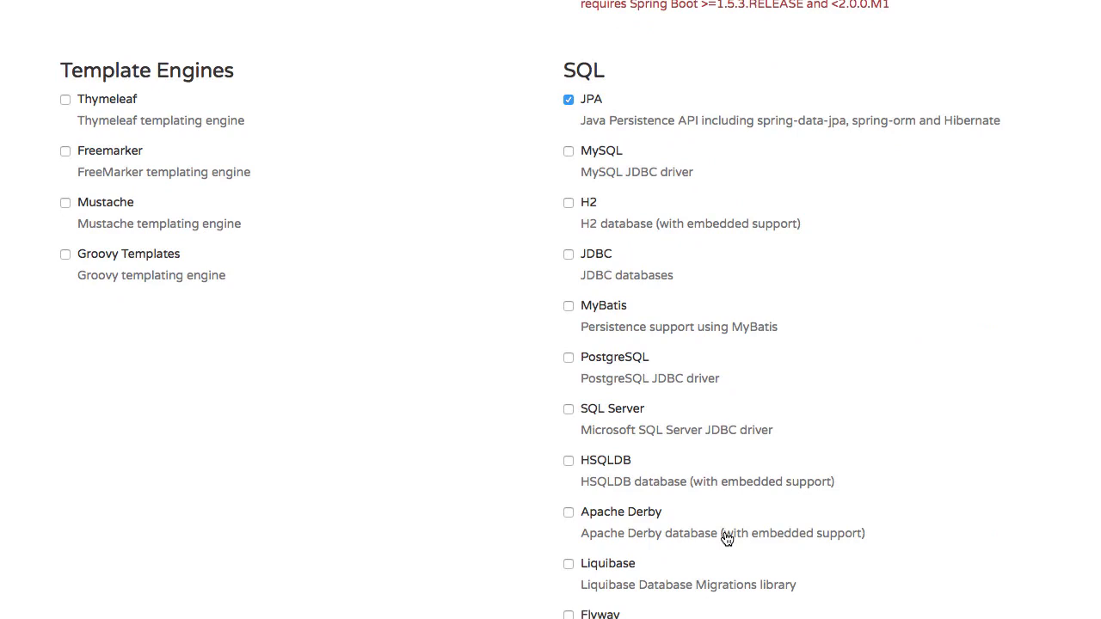
{"action": "mouse_move", "coordinate": [611, 160]}
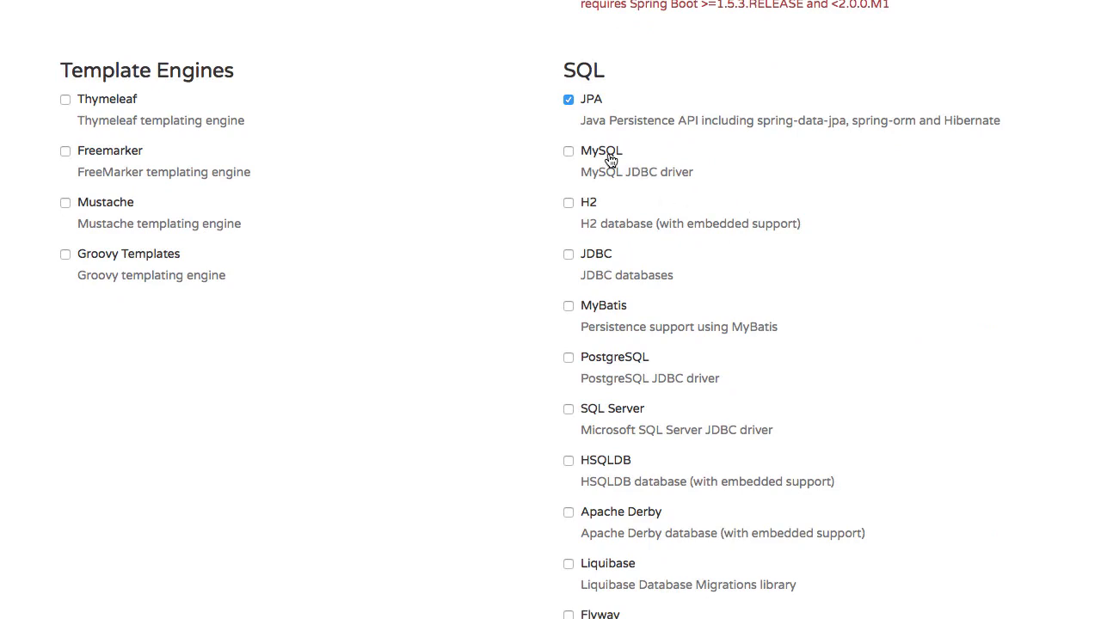
{"action": "scroll", "scroll_direction": "down", "scroll_amount": 3}
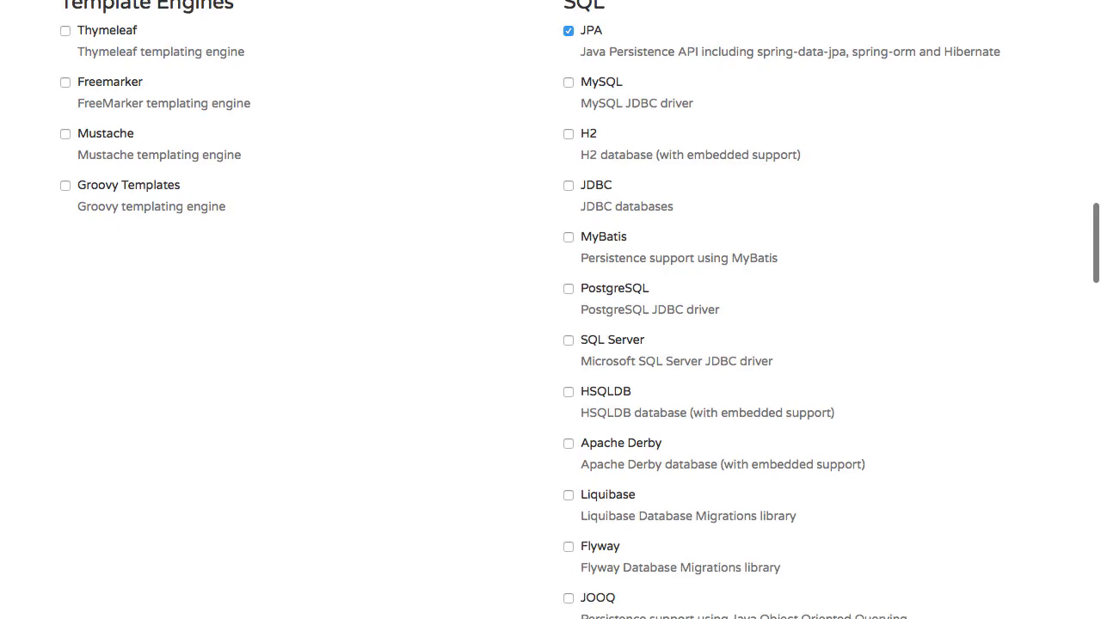
{"action": "scroll", "scroll_direction": "down", "scroll_amount": 3}
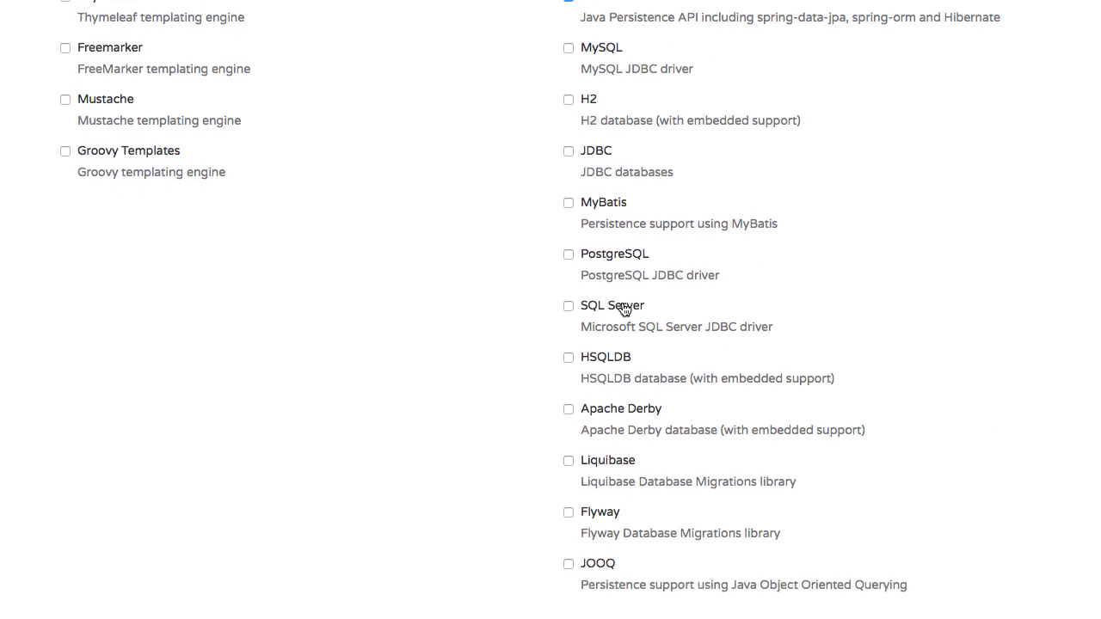
{"action": "scroll", "scroll_direction": "down", "scroll_amount": 3}
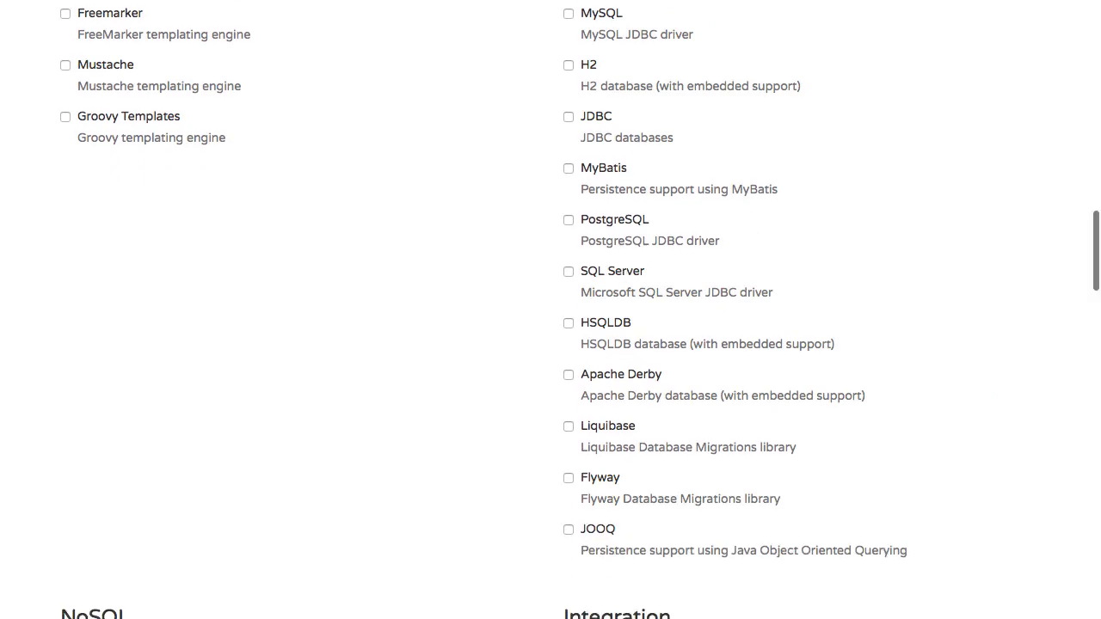
{"action": "scroll", "scroll_direction": "down", "scroll_amount": 3}
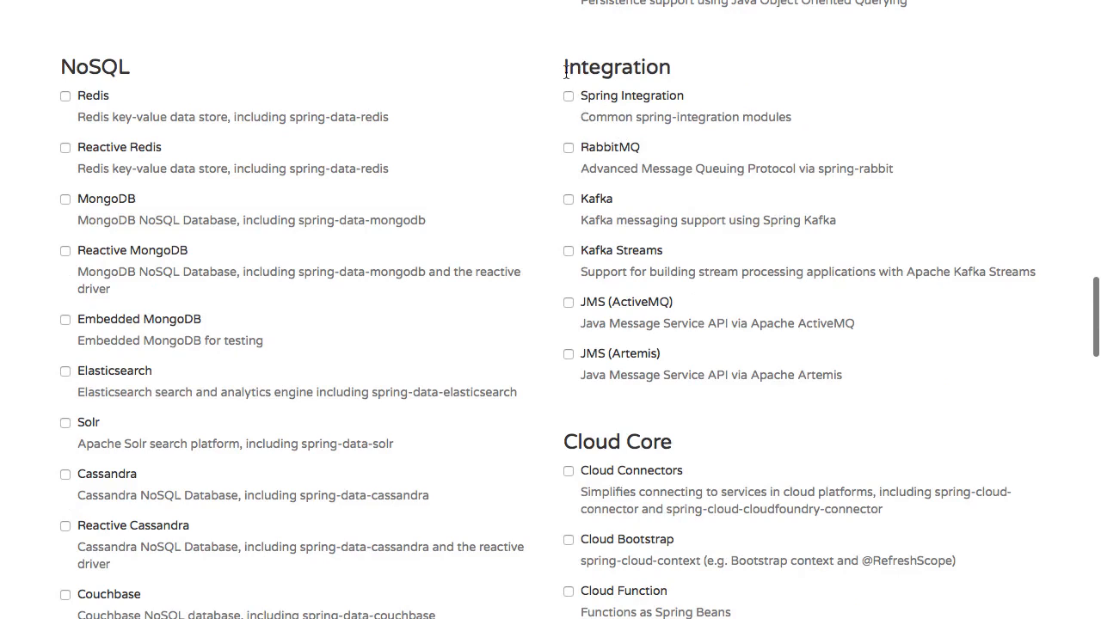
{"action": "mouse_move", "coordinate": [652, 112]}
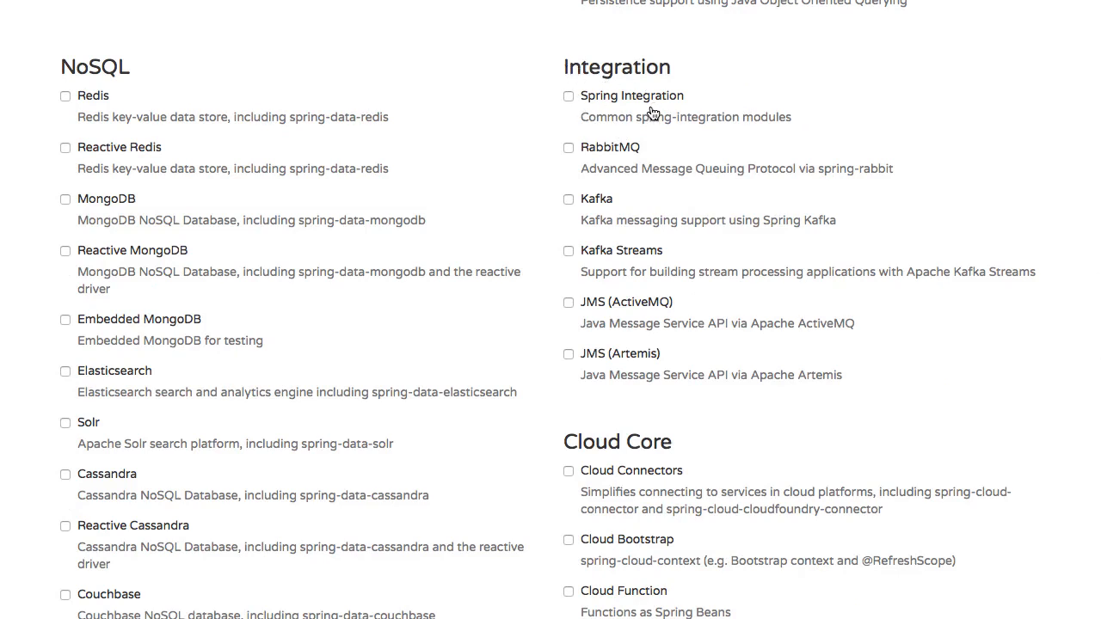
{"action": "mouse_move", "coordinate": [624, 152]}
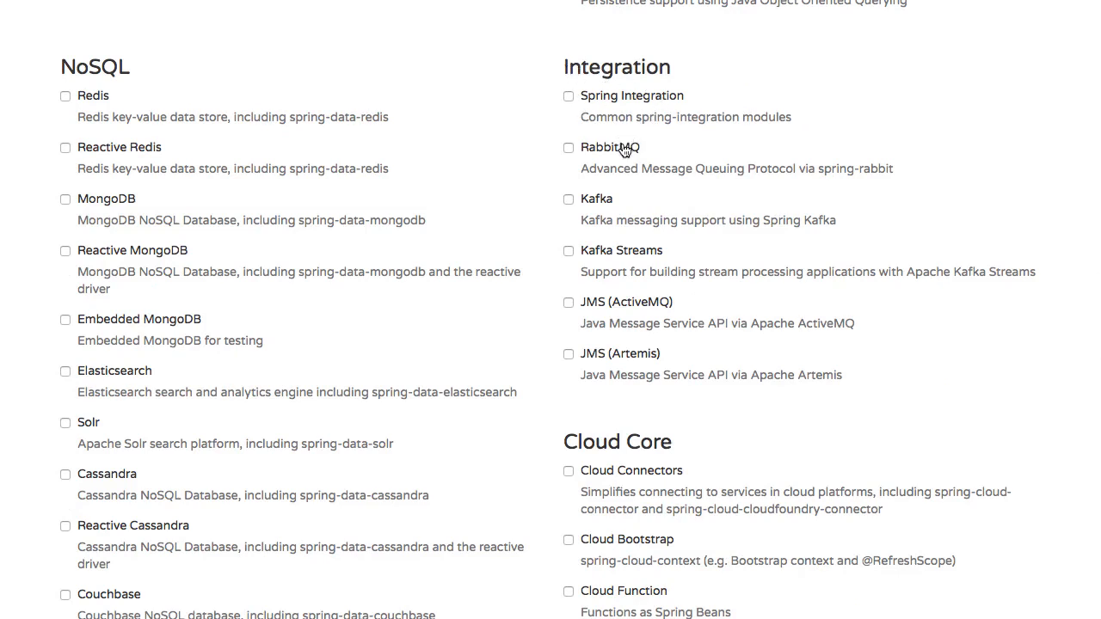
{"action": "mouse_move", "coordinate": [599, 203]}
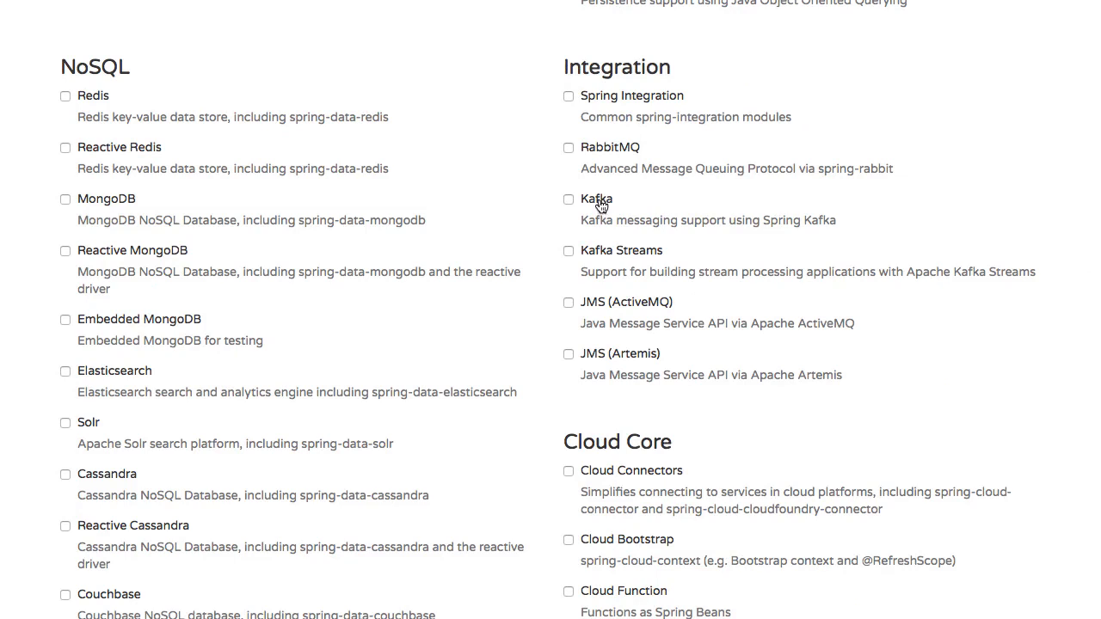
{"action": "scroll", "scroll_direction": "down", "scroll_amount": 3}
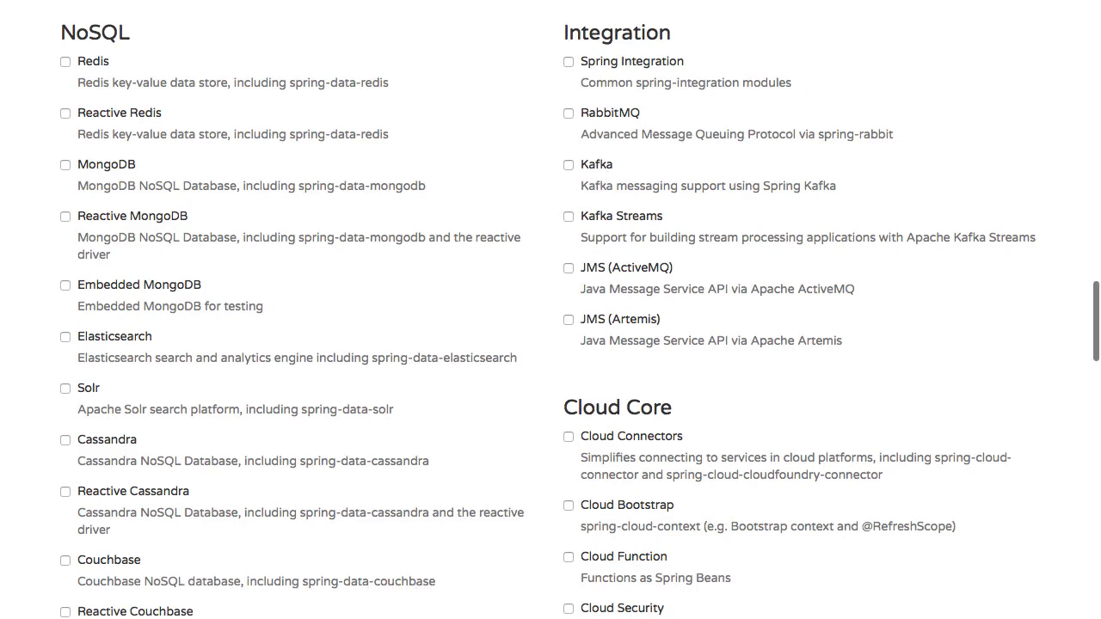
{"action": "mouse_move", "coordinate": [98, 68]}
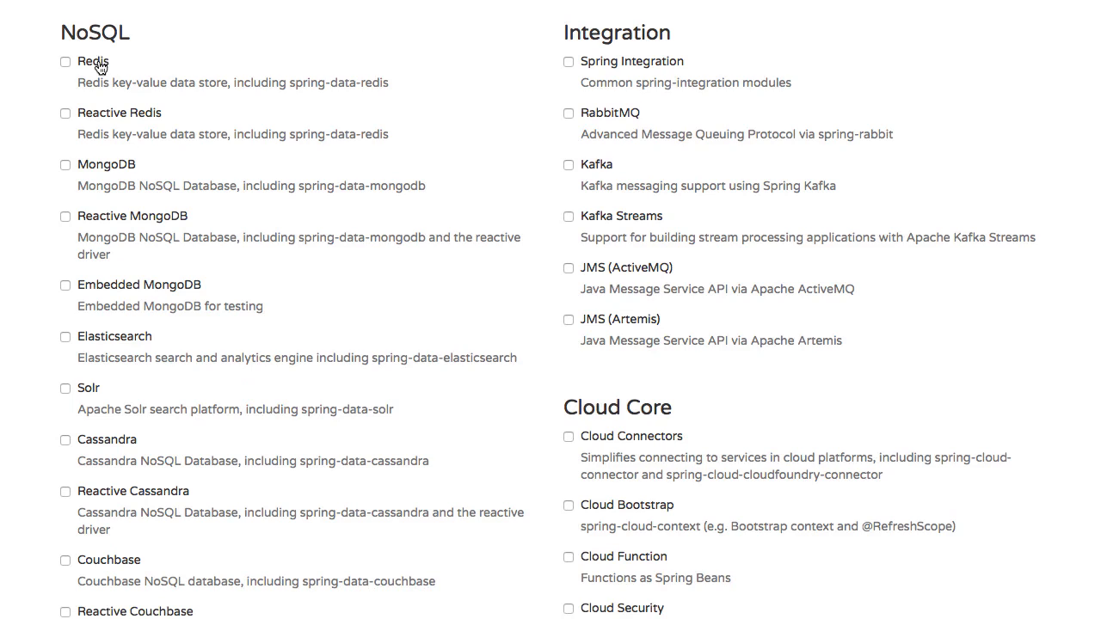
{"action": "mouse_move", "coordinate": [120, 331]}
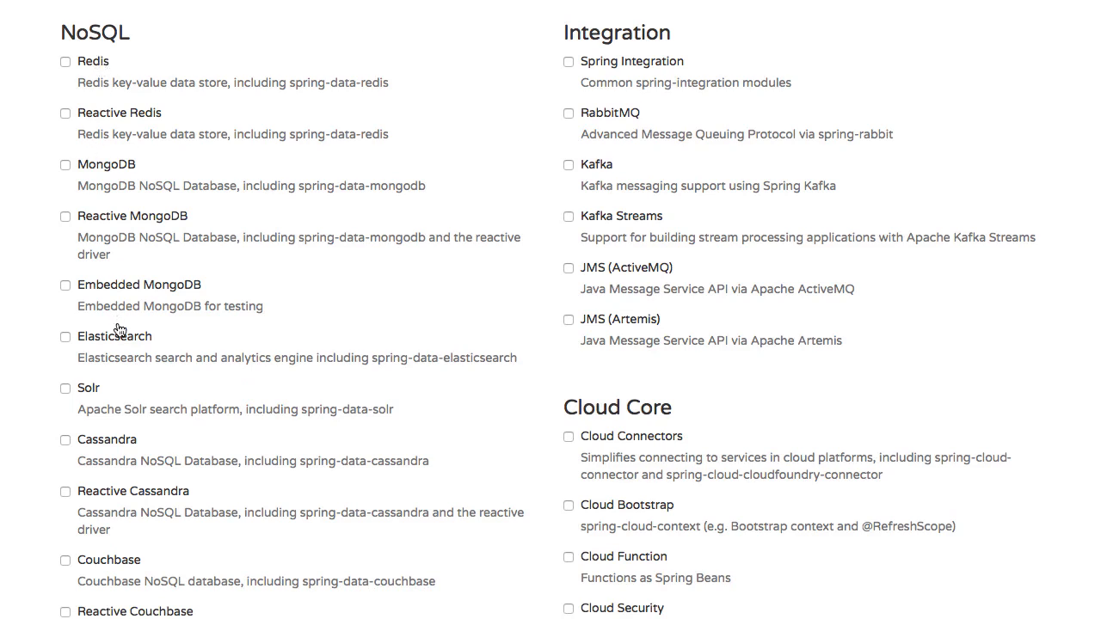
{"action": "scroll", "scroll_direction": "down", "scroll_amount": 3}
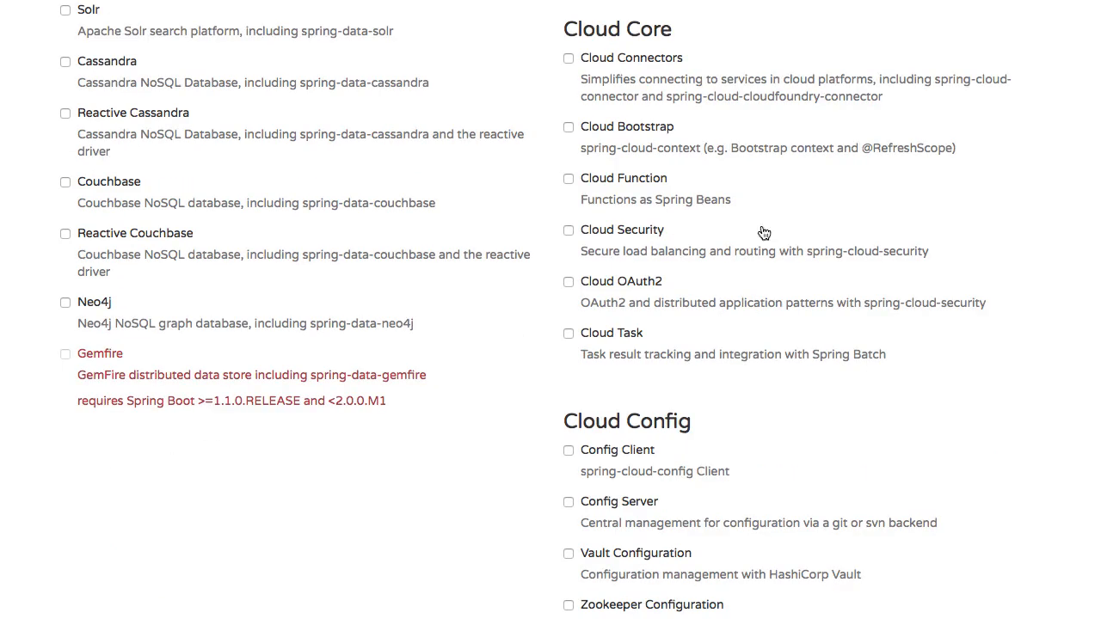
{"action": "mouse_move", "coordinate": [660, 213]}
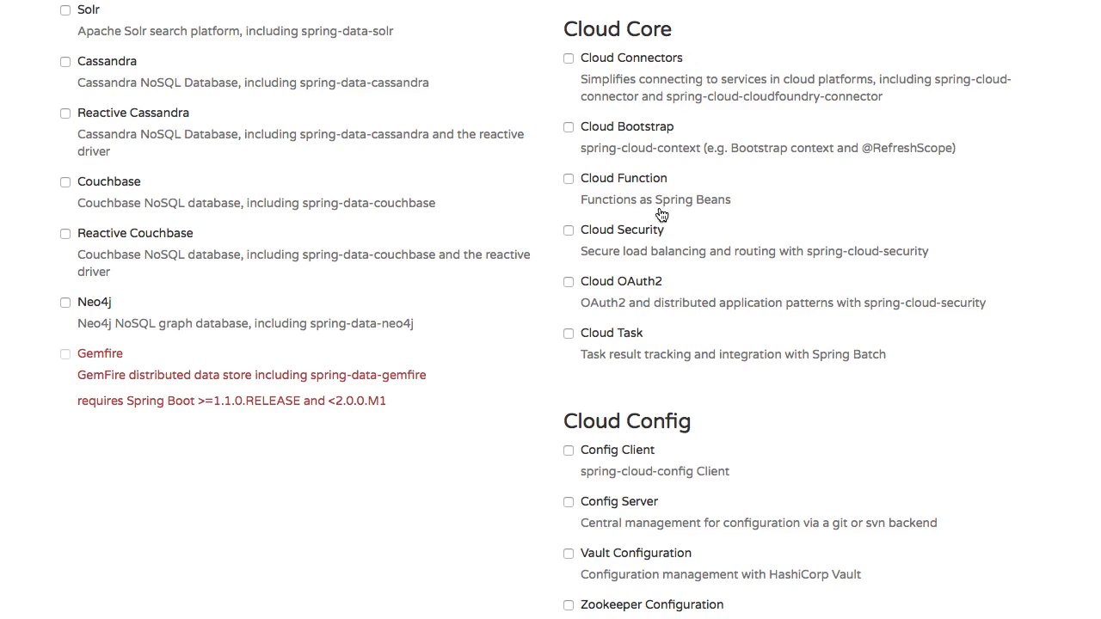
{"action": "mouse_move", "coordinate": [655, 285]}
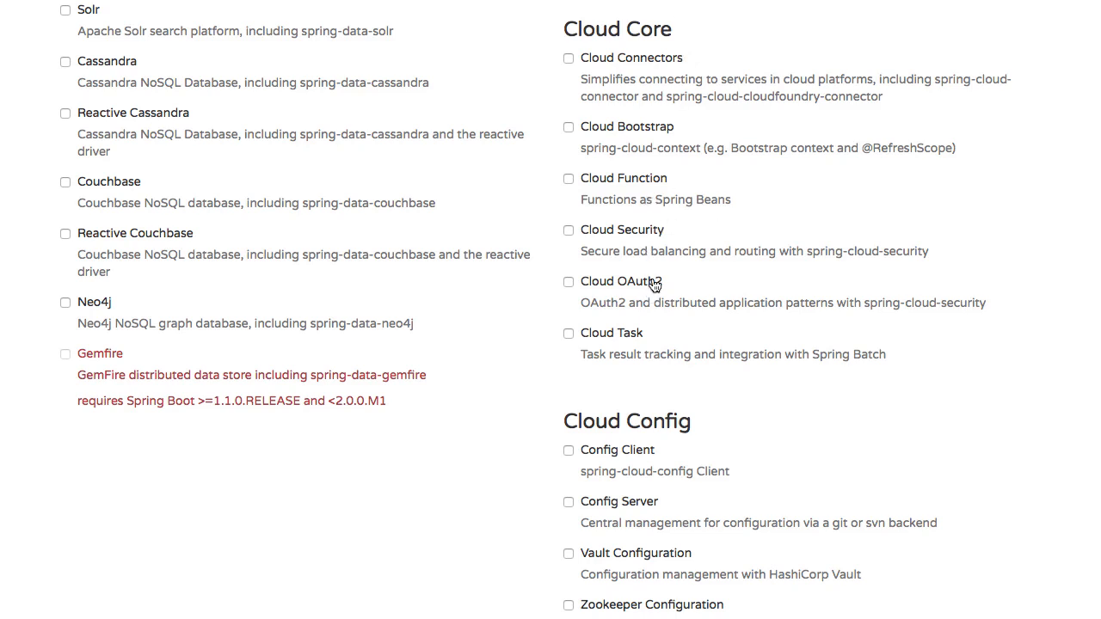
{"action": "scroll", "scroll_direction": "down", "scroll_amount": 3}
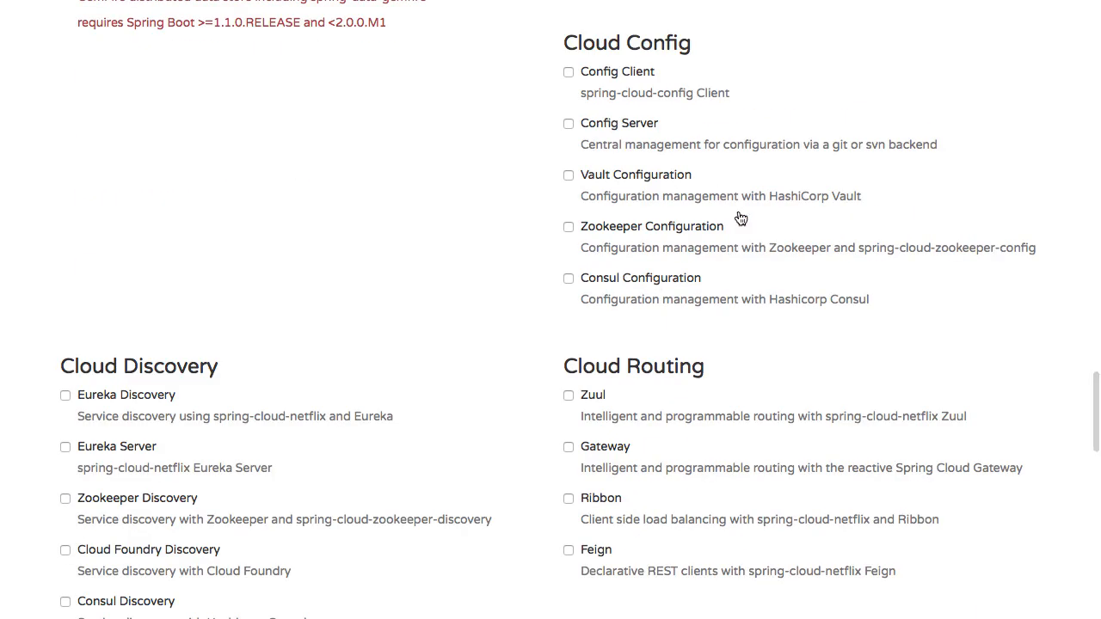
{"action": "mouse_move", "coordinate": [696, 59]}
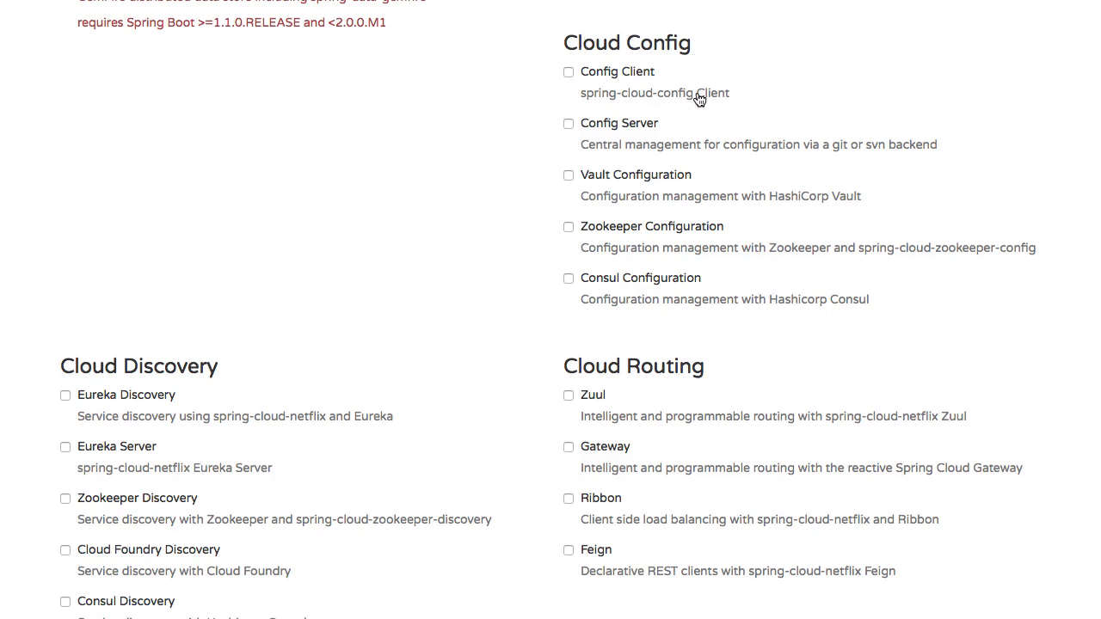
{"action": "scroll", "scroll_direction": "down", "scroll_amount": 3}
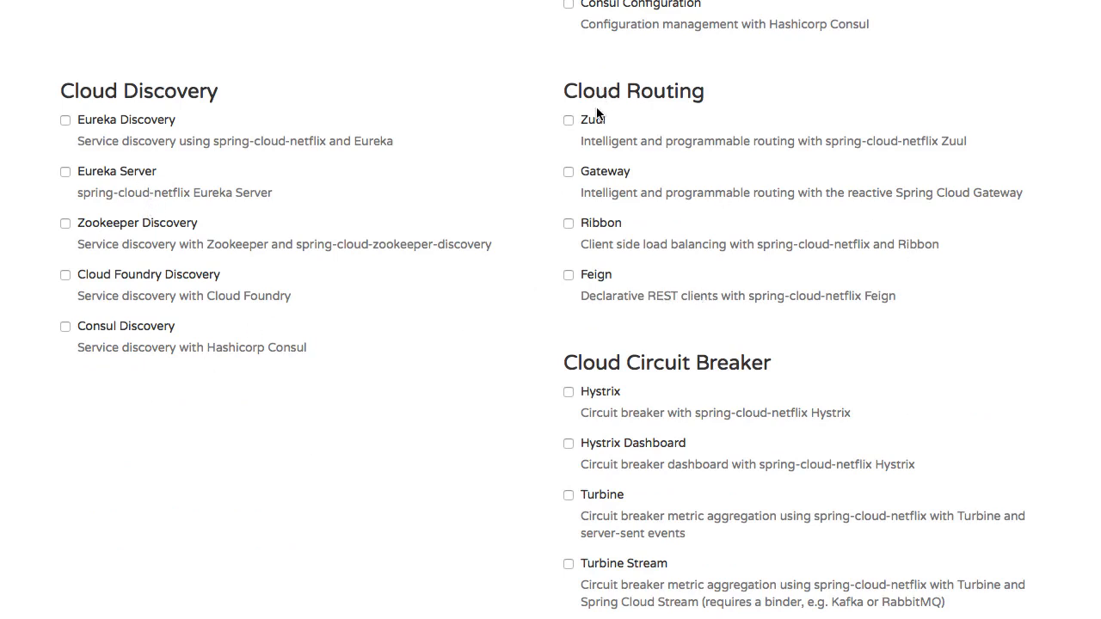
{"action": "mouse_move", "coordinate": [602, 287]}
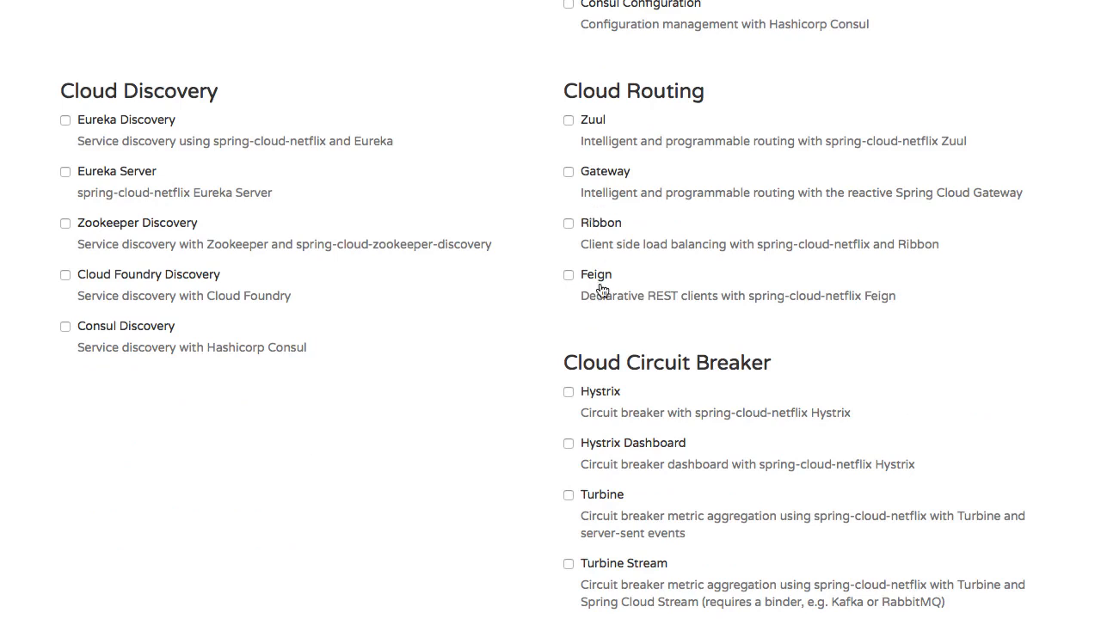
{"action": "scroll", "scroll_direction": "down", "scroll_amount": 3}
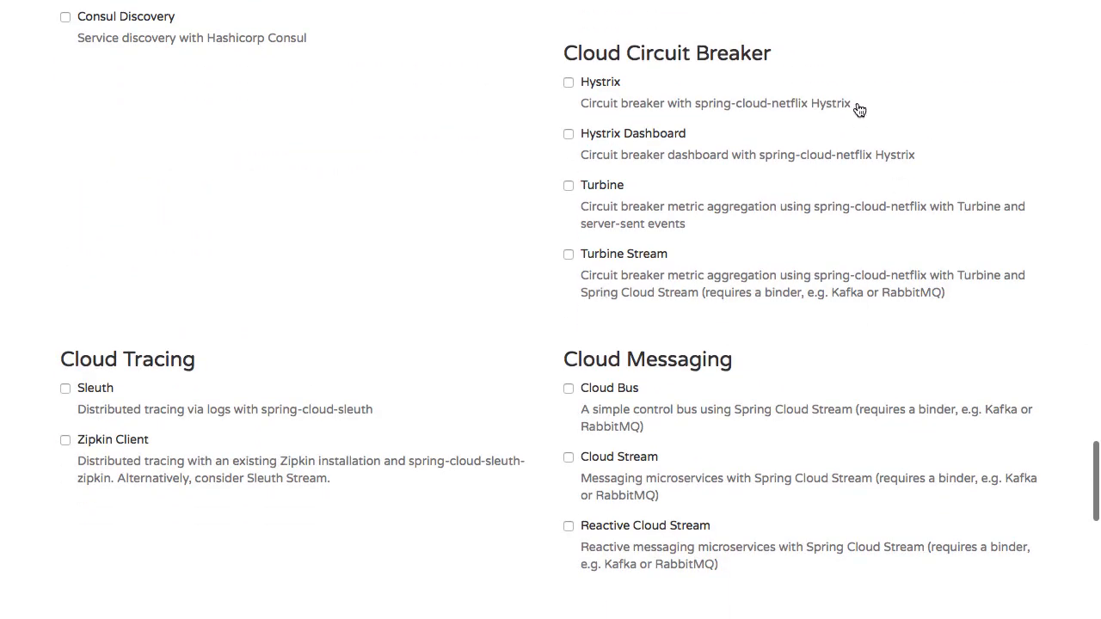
{"action": "mouse_move", "coordinate": [630, 186]}
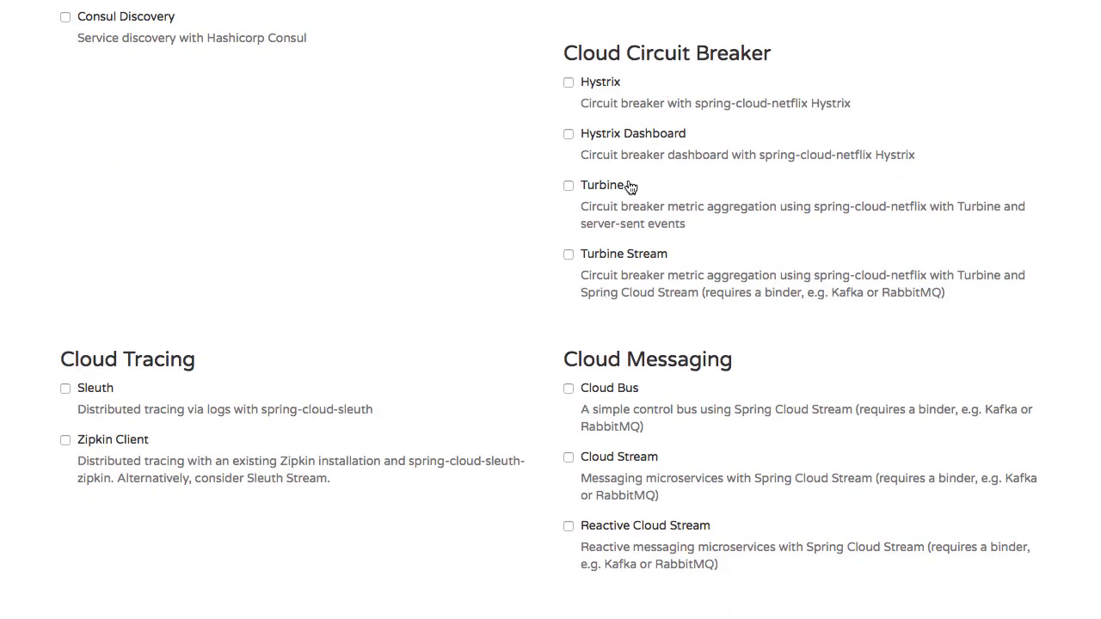
{"action": "scroll", "scroll_direction": "down", "scroll_amount": 3}
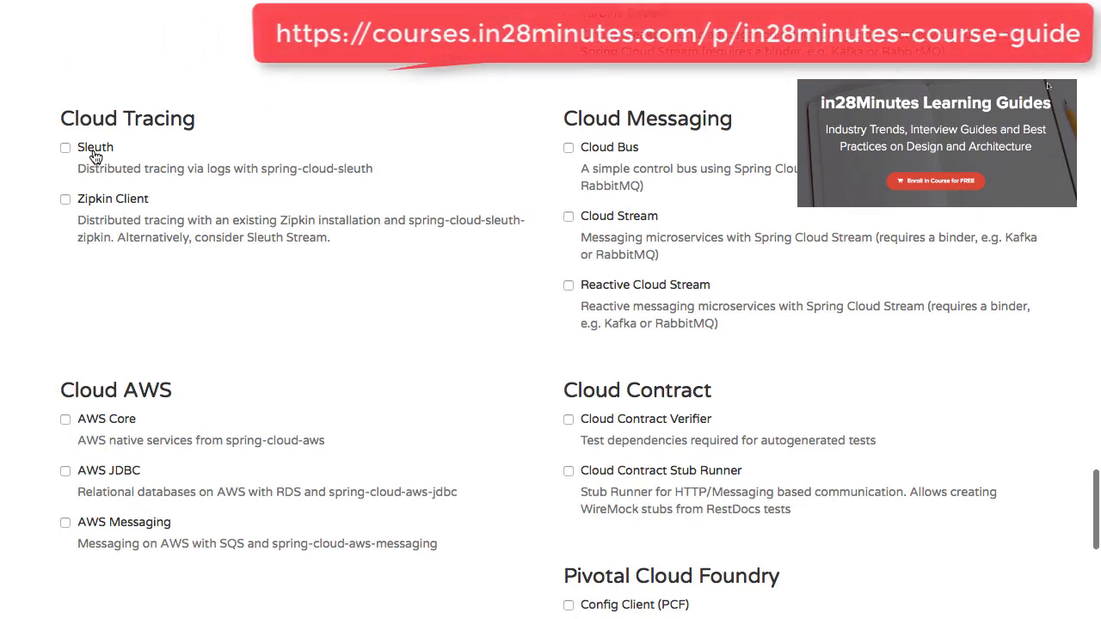
{"action": "scroll", "scroll_direction": "down", "scroll_amount": 3}
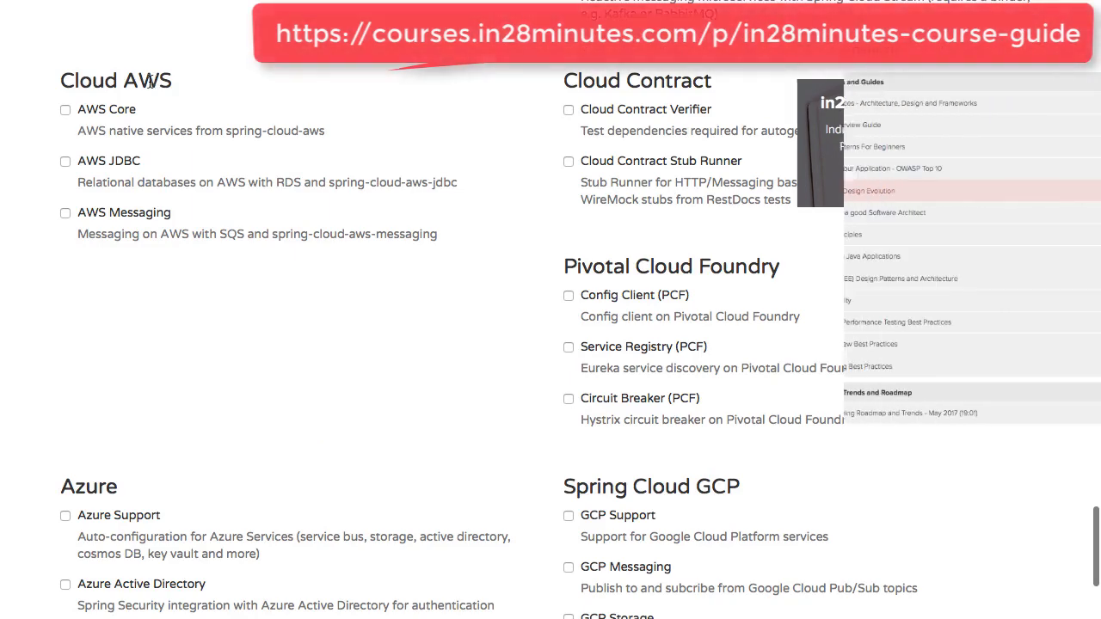
{"action": "scroll", "scroll_direction": "down", "scroll_amount": 3}
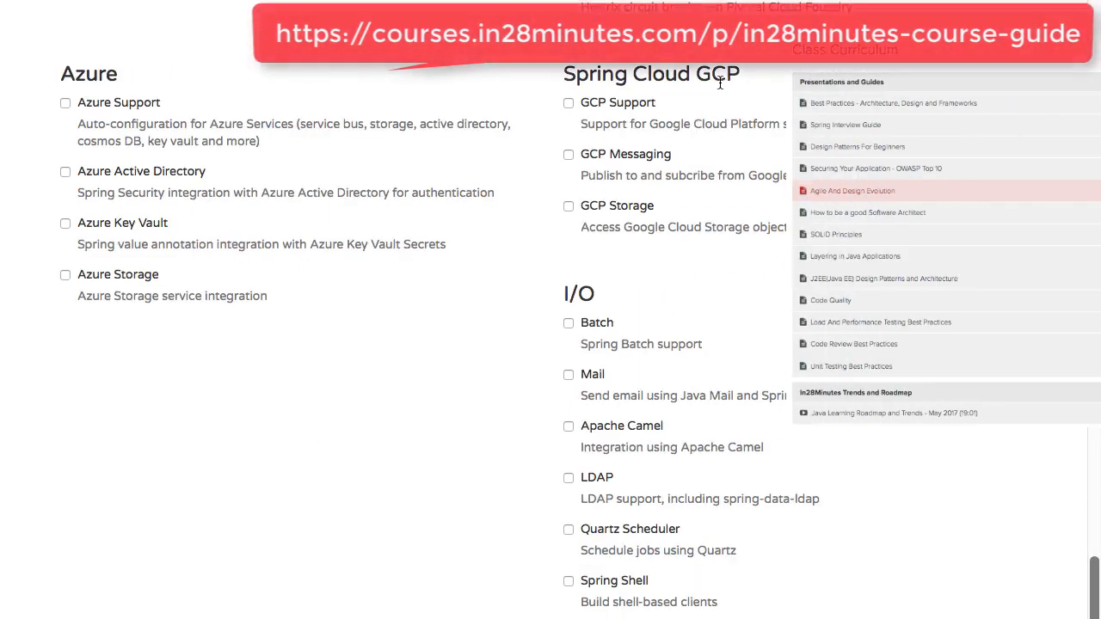
{"action": "scroll", "scroll_direction": "down", "scroll_amount": 3}
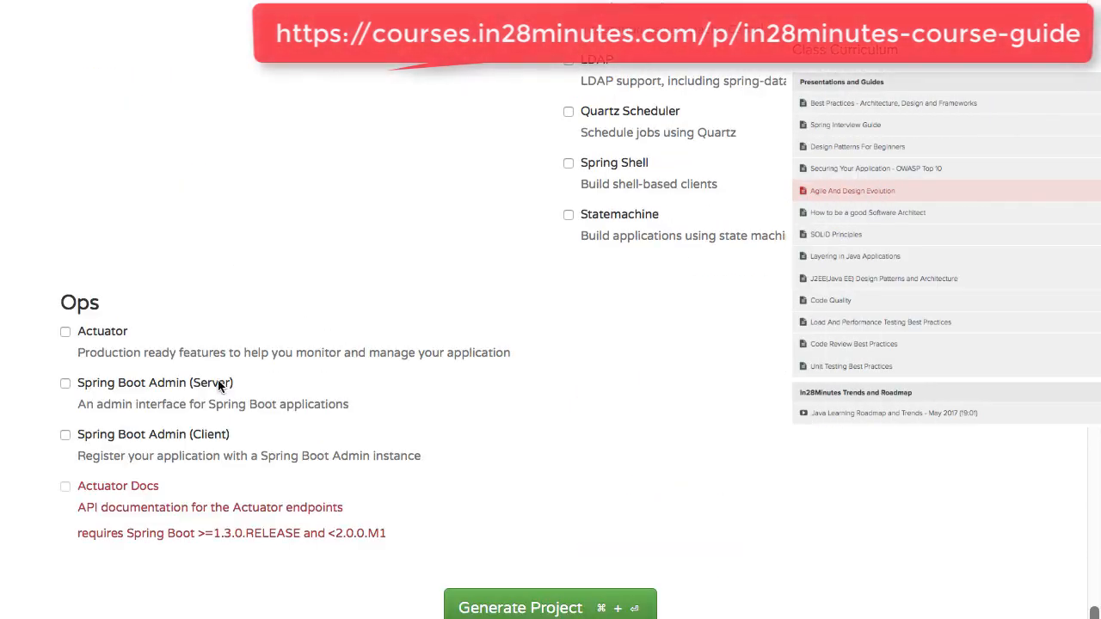
{"action": "mouse_move", "coordinate": [110, 375]}
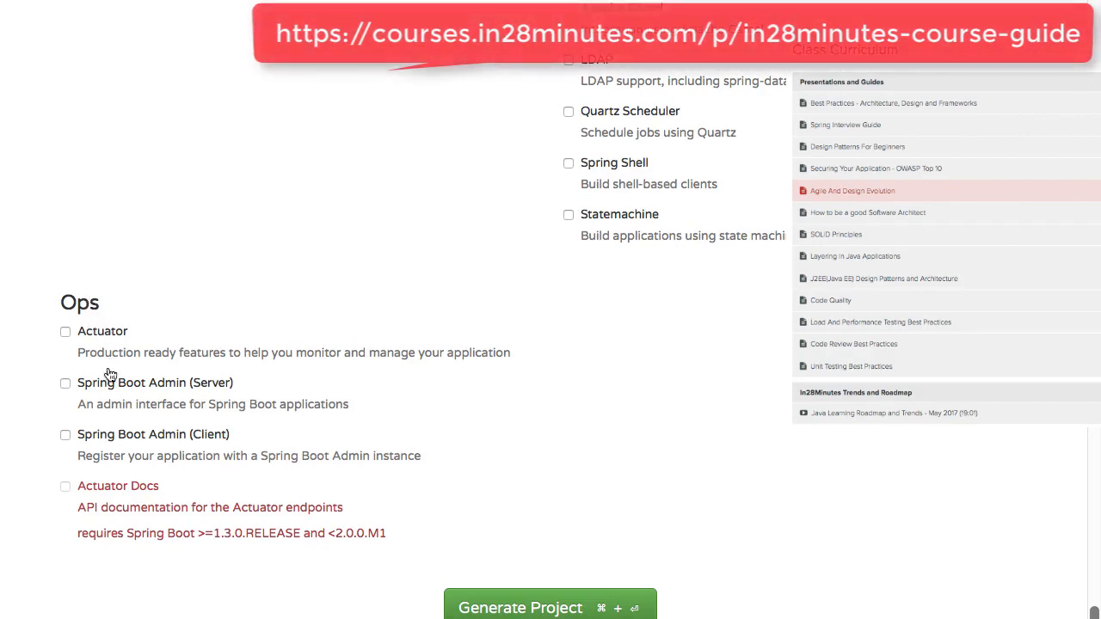
{"action": "scroll", "scroll_direction": "up", "scroll_amount": 3}
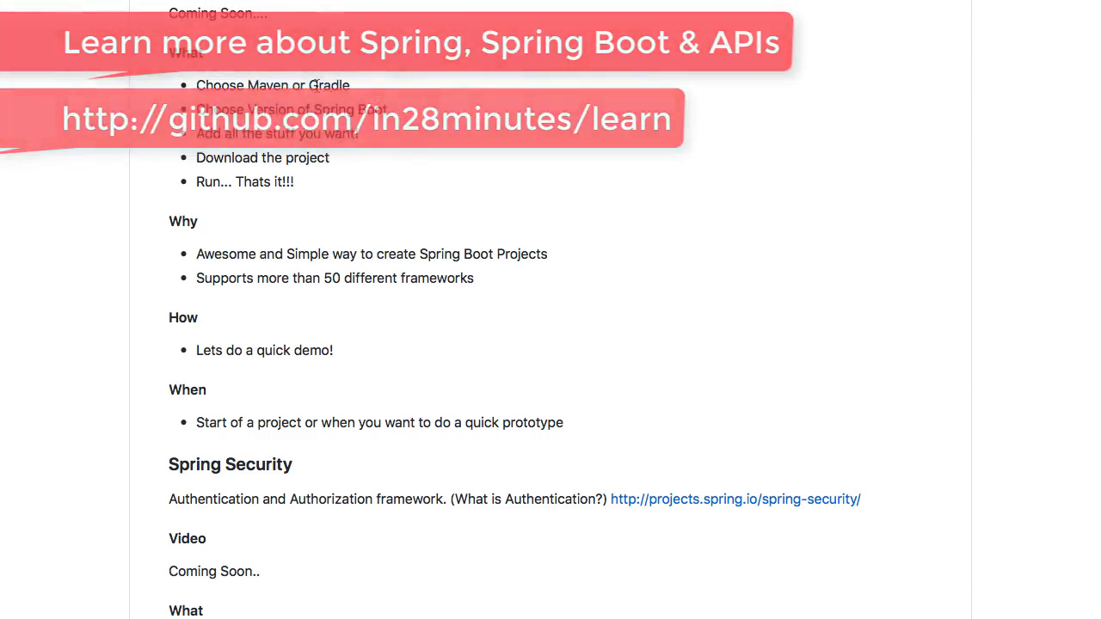
{"action": "double_click", "coordinate": [326, 84]}
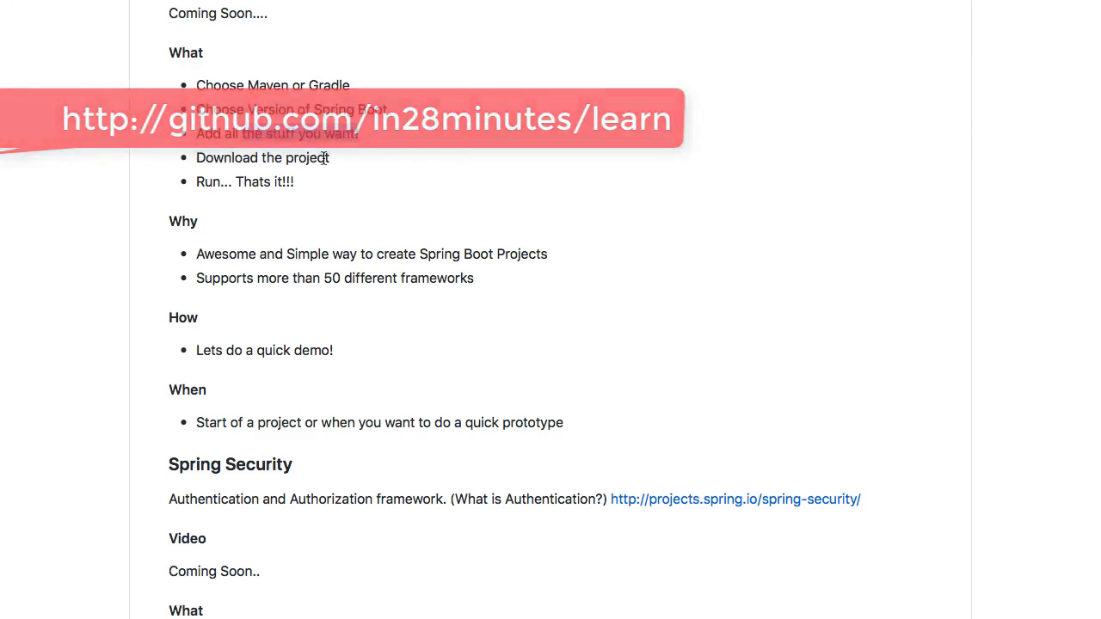
{"action": "scroll", "scroll_direction": "down", "scroll_amount": 3}
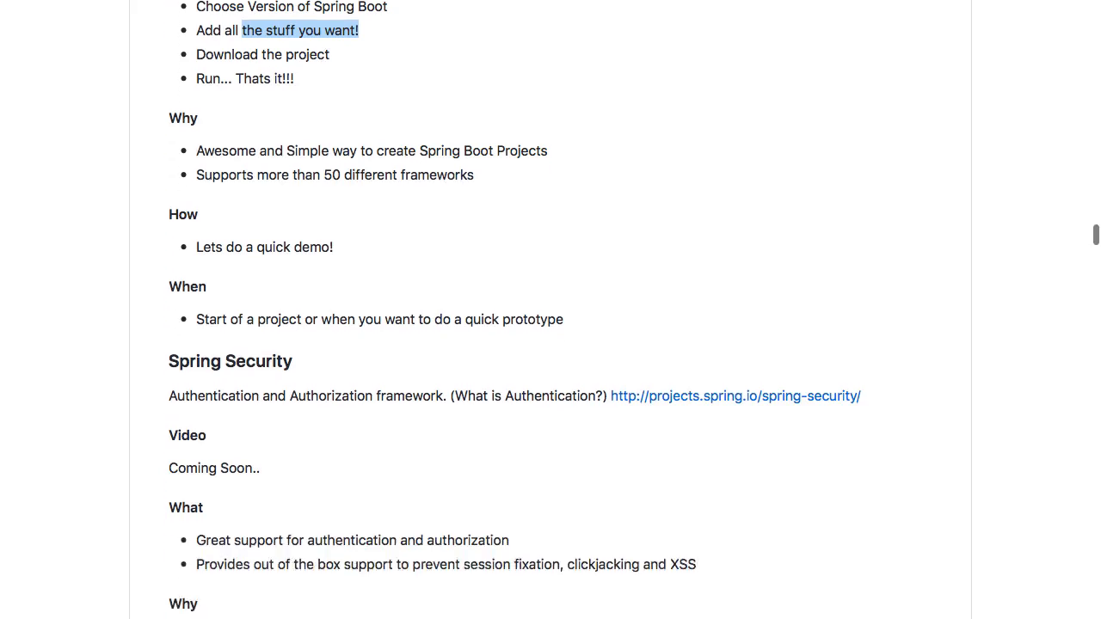
{"action": "scroll", "scroll_direction": "down", "scroll_amount": 3}
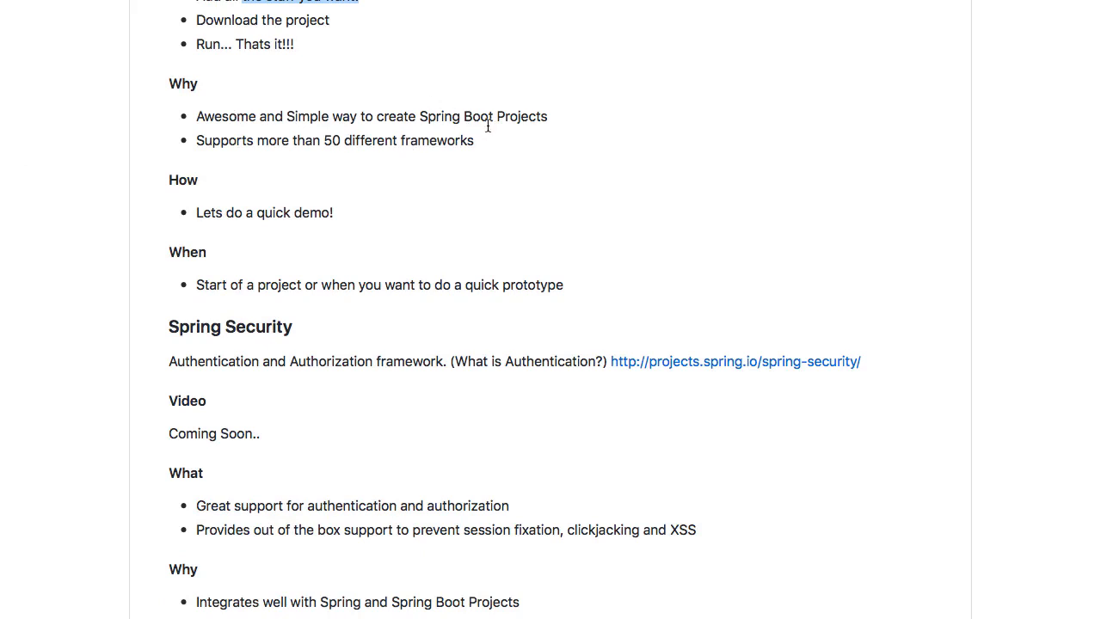
{"action": "mouse_move", "coordinate": [351, 205]}
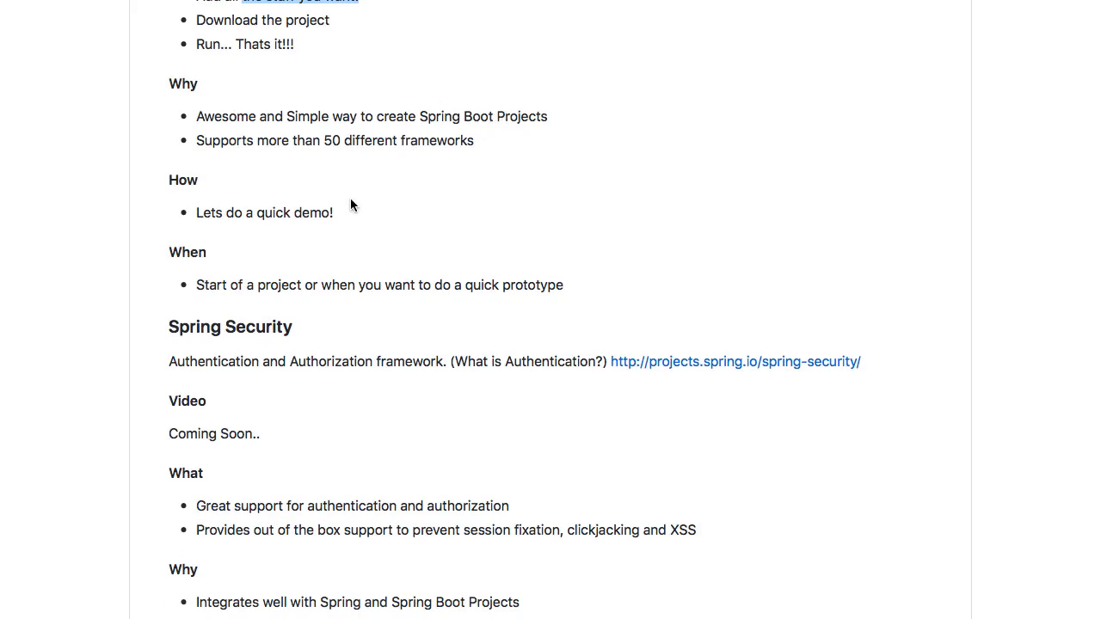
{"action": "mouse_move", "coordinate": [344, 146]}
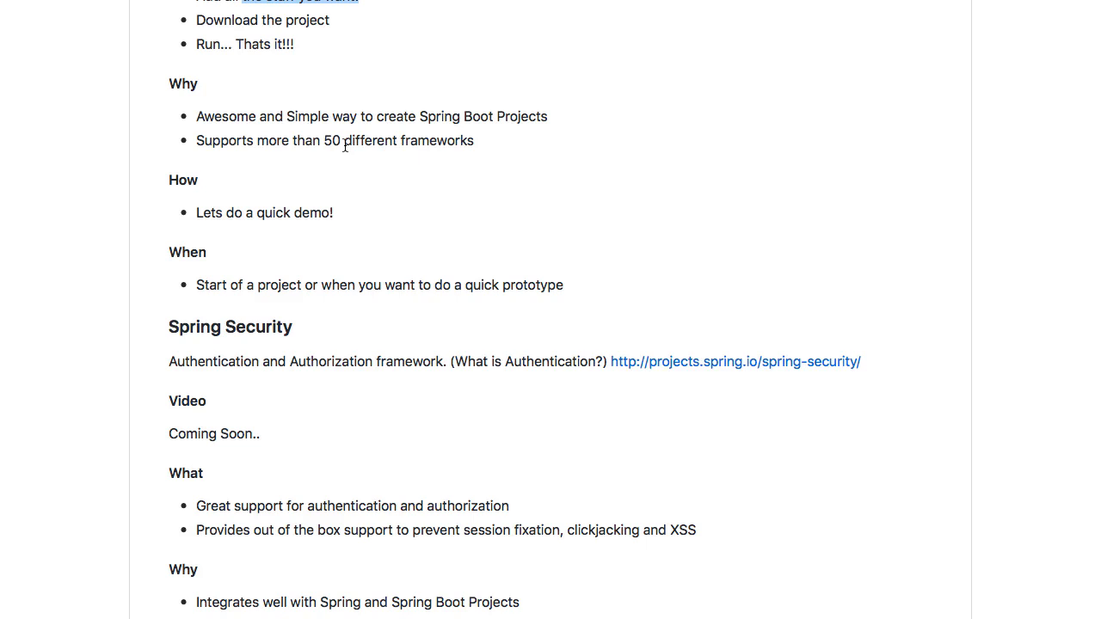